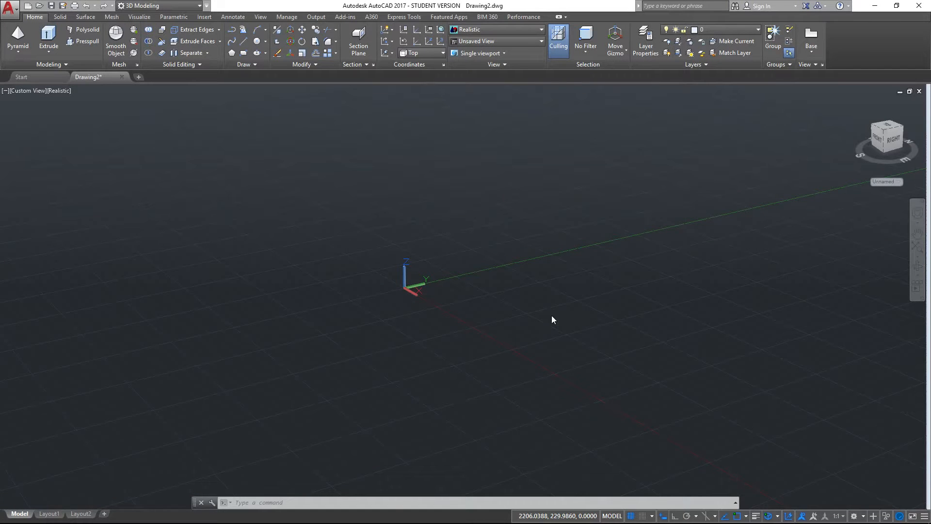
mouse_move(618, 324)
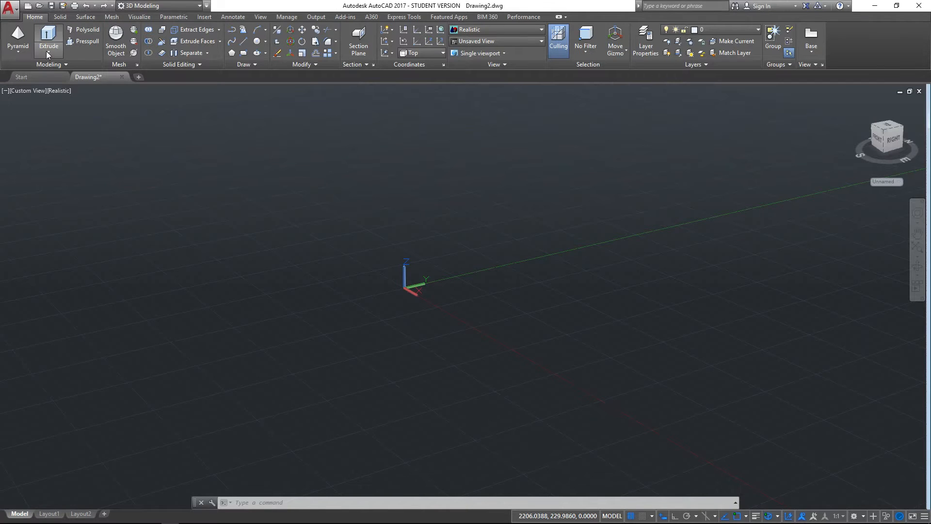
- Switch the empty drawing to the Top preset view, looking straight down
click(49, 37)
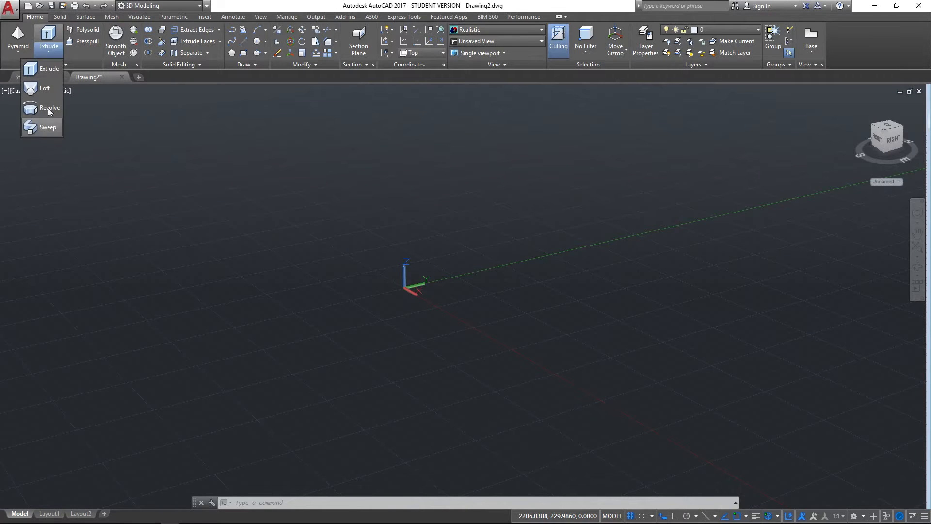
mouse_move(623, 381)
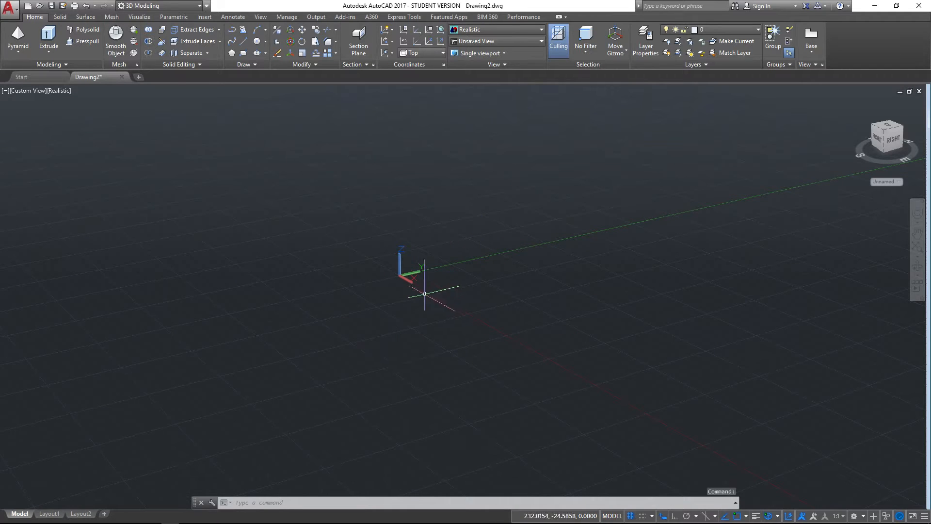
mouse_move(655, 388)
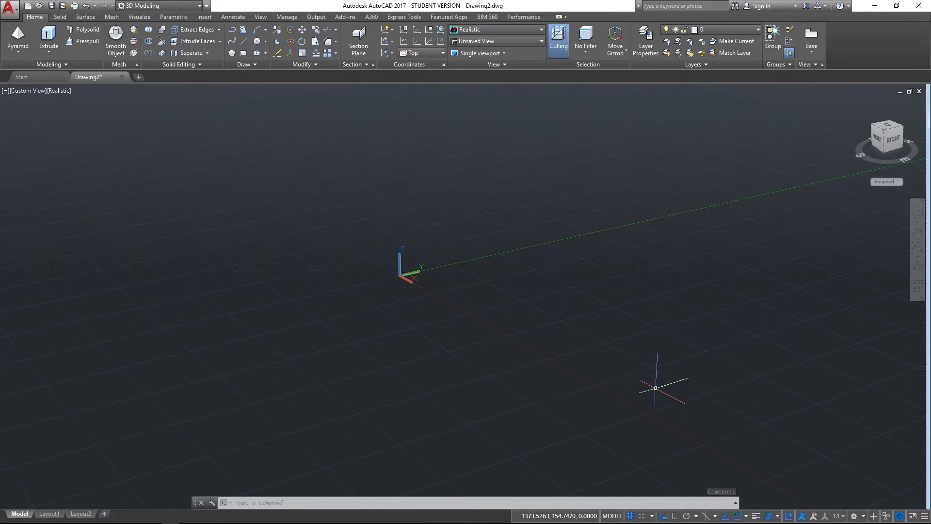
mouse_move(339, 318)
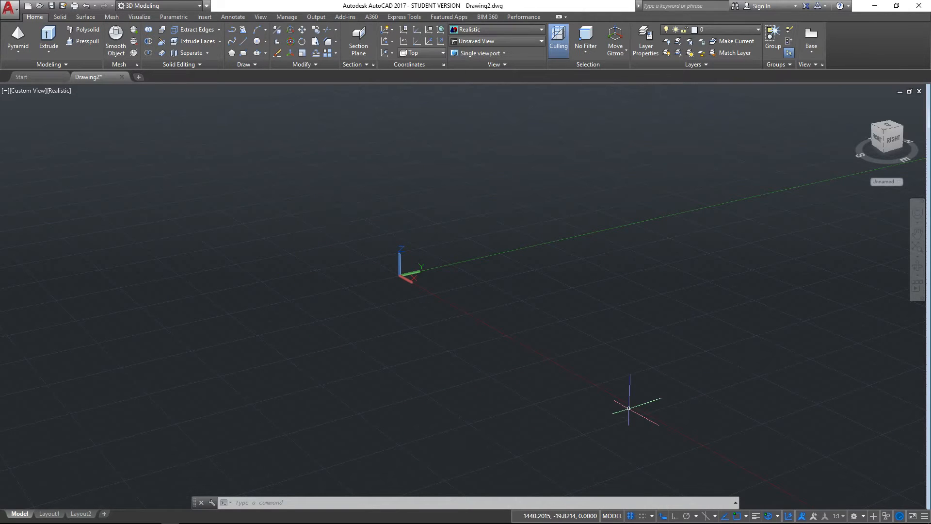
mouse_move(621, 374)
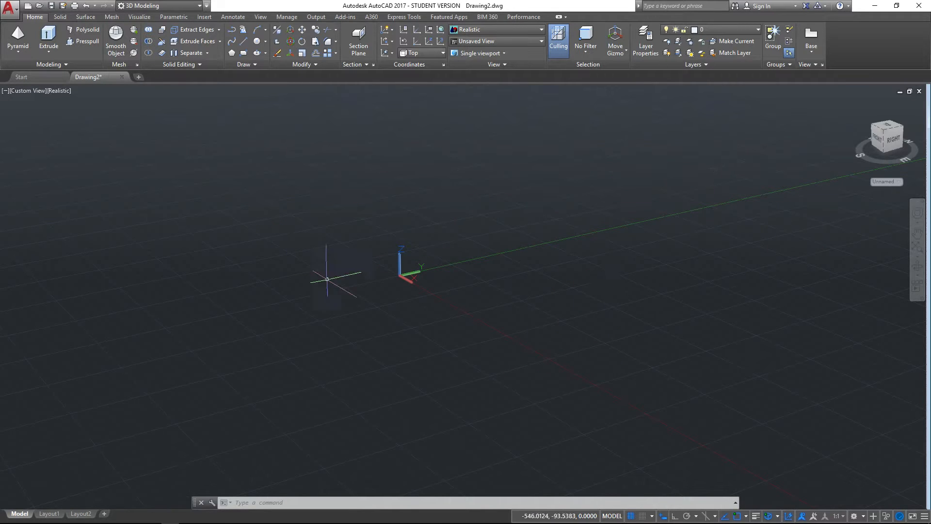
click(28, 90)
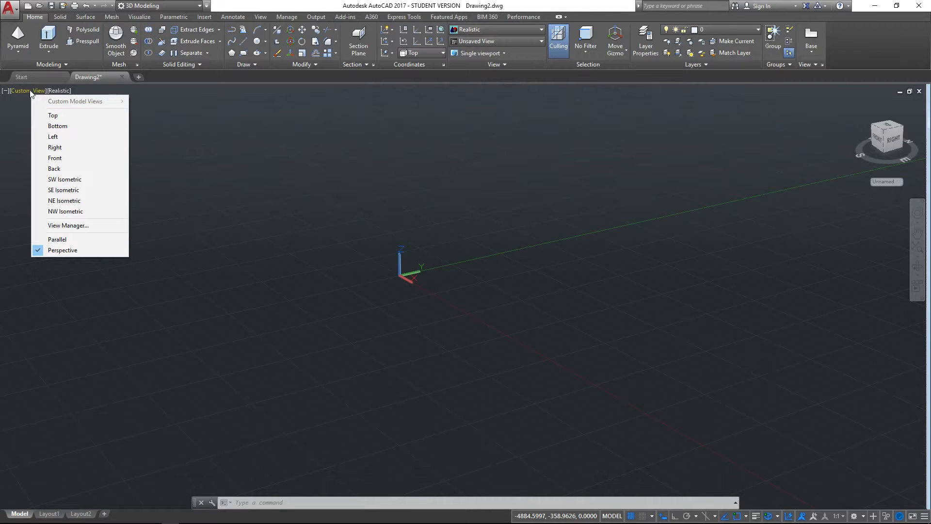
click(52, 116)
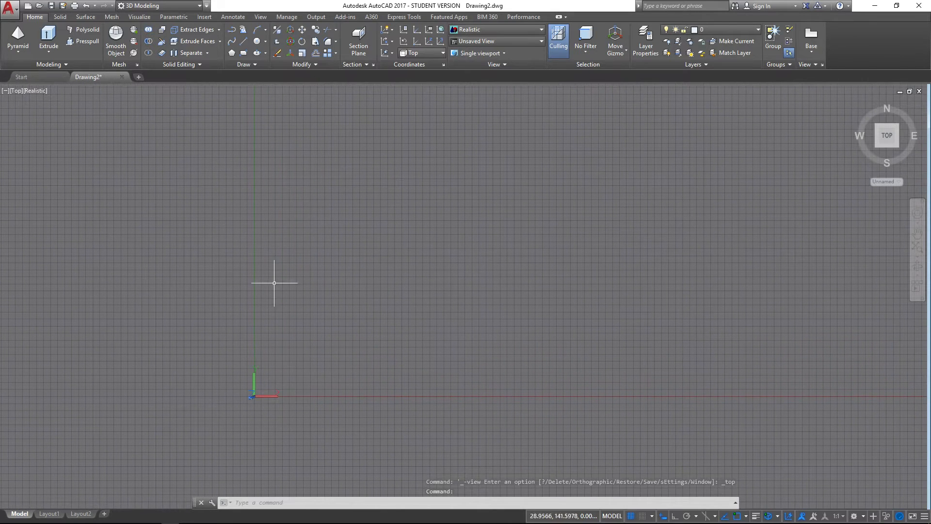
mouse_move(106, 94)
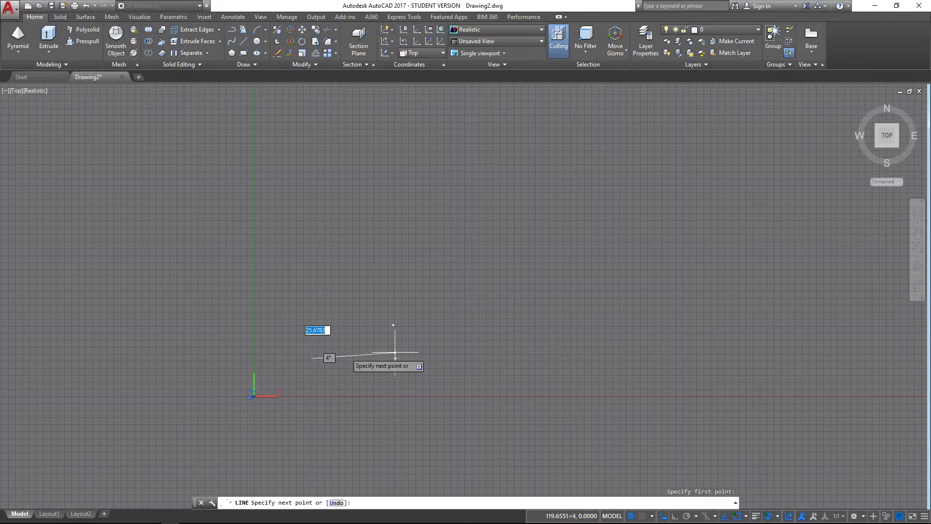
mouse_move(537, 356)
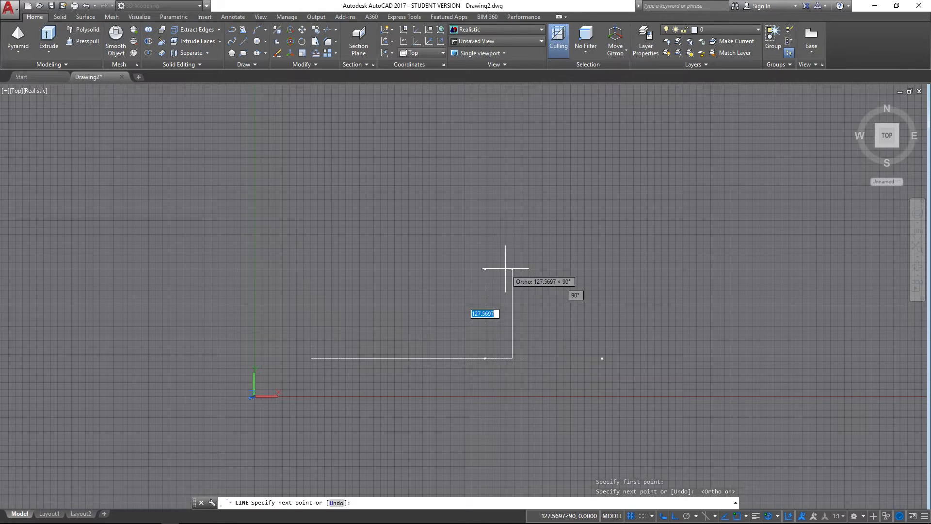
- Place the next corner of the line-drawn rectangle right of the origin
click(311, 269)
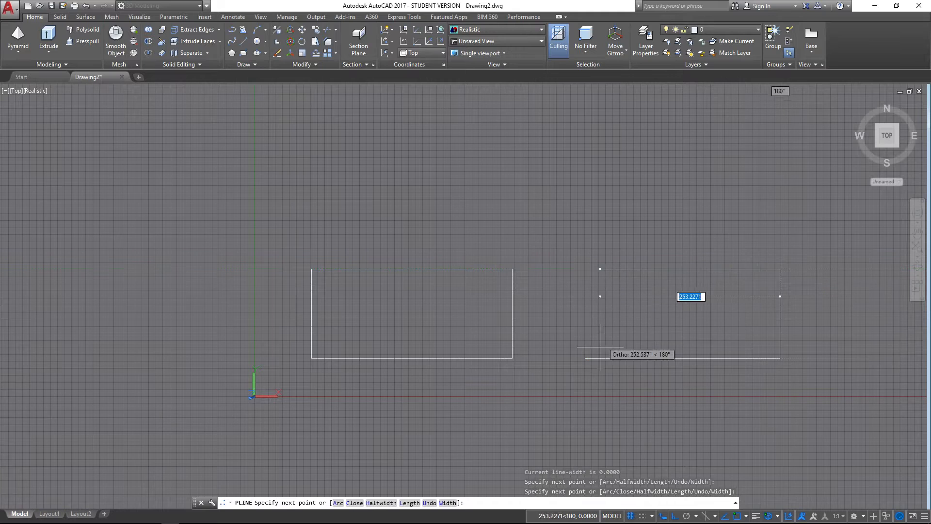
mouse_move(586, 267)
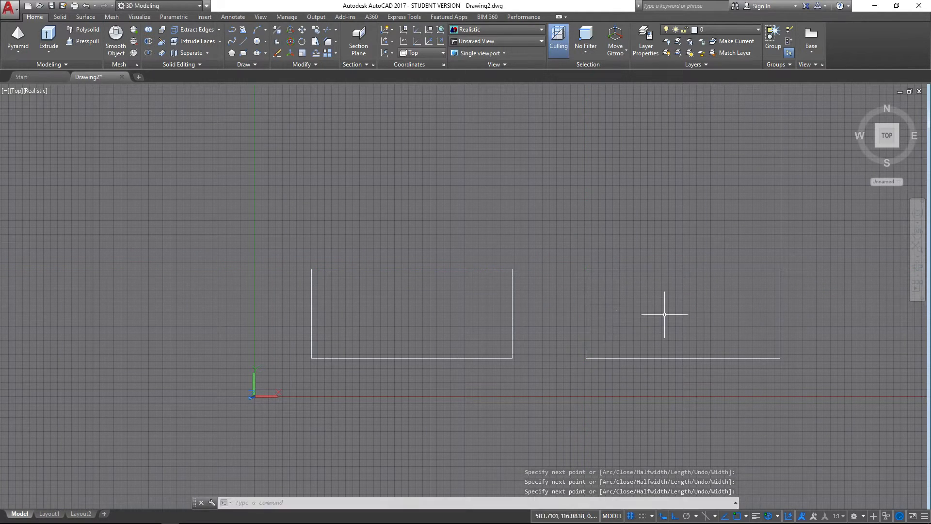
mouse_move(582, 214)
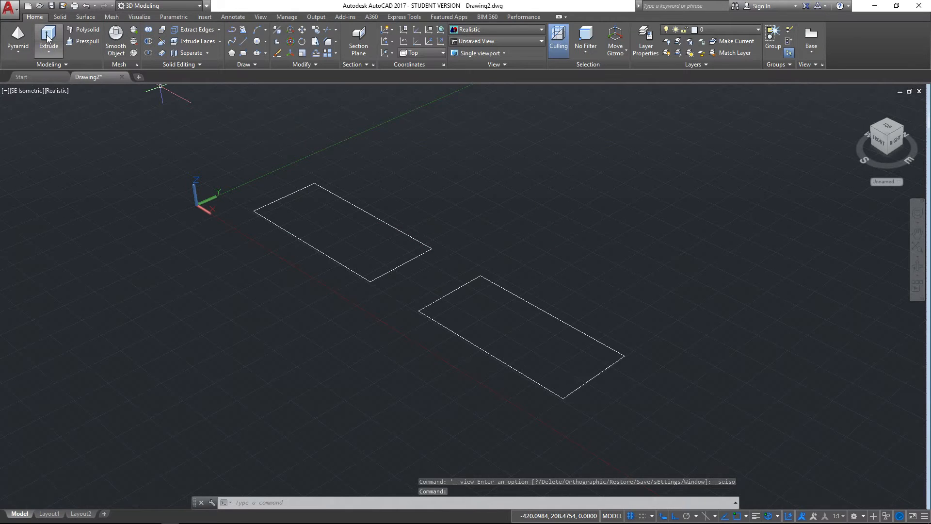
- Extrude the line rectangle into open walls and the polyline rectangle into a solid block
click(49, 40)
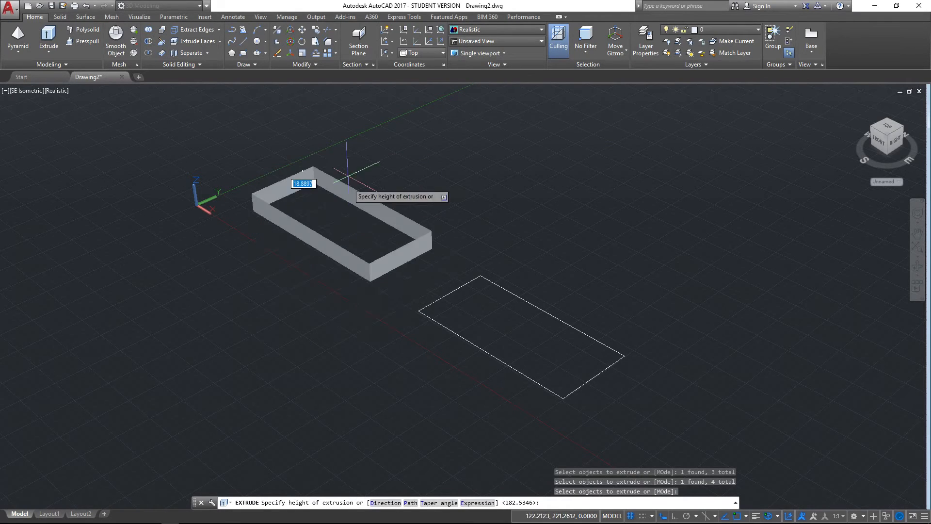
mouse_move(344, 154)
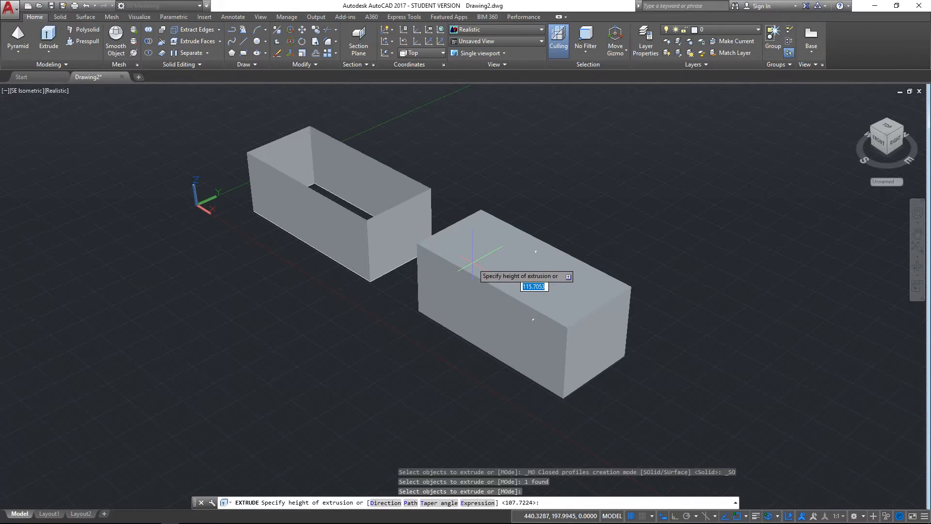
key(Escape)
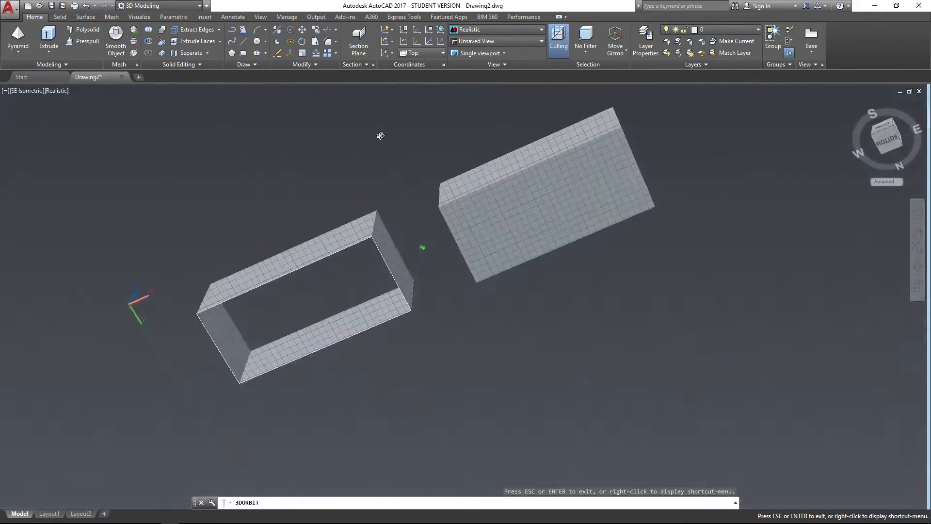
drag(380, 136, 373, 313)
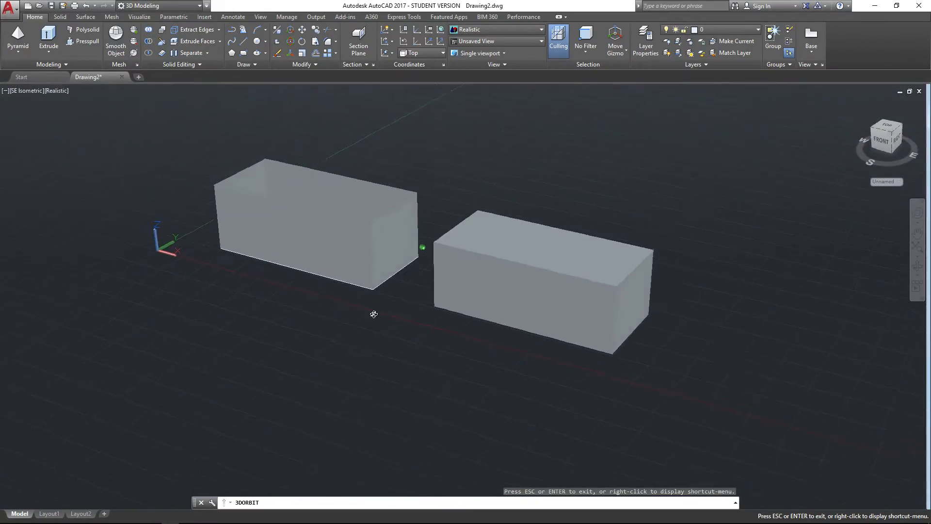
drag(373, 315, 364, 275)
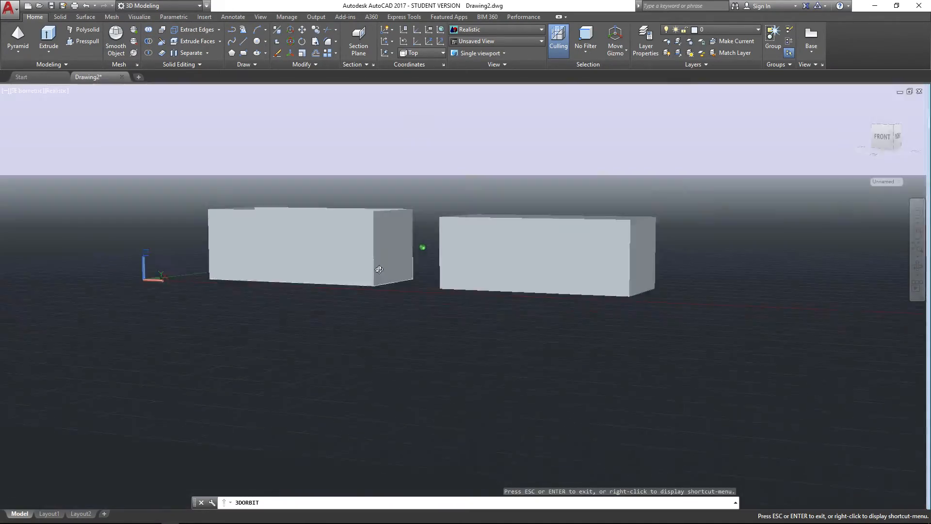
drag(379, 269, 385, 357)
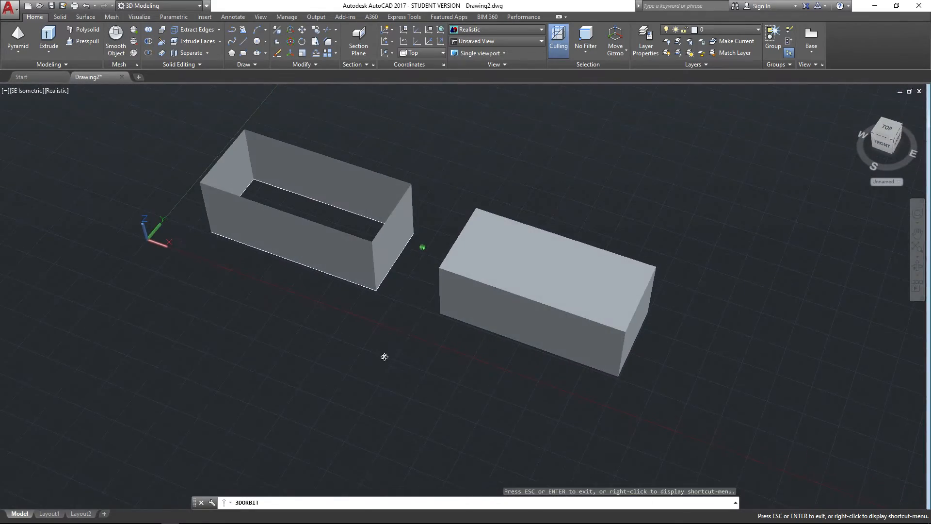
drag(384, 356, 337, 224)
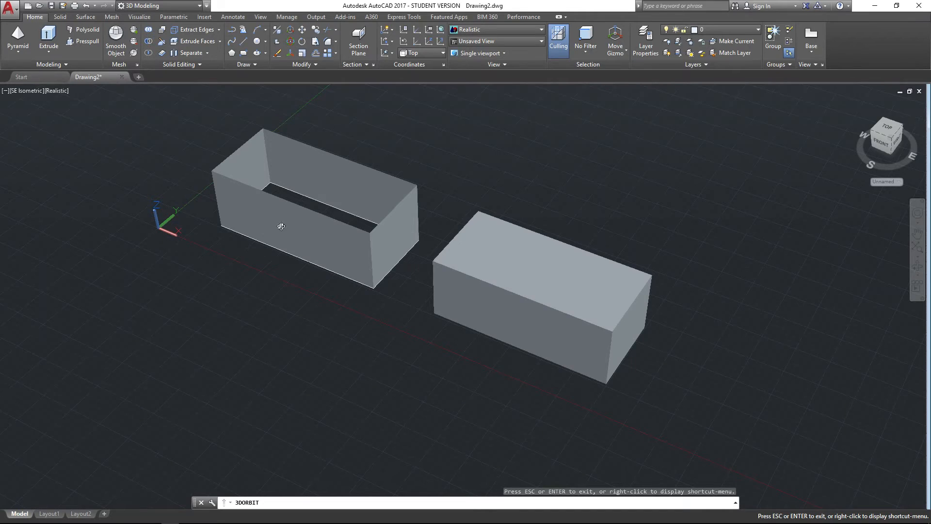
mouse_move(325, 206)
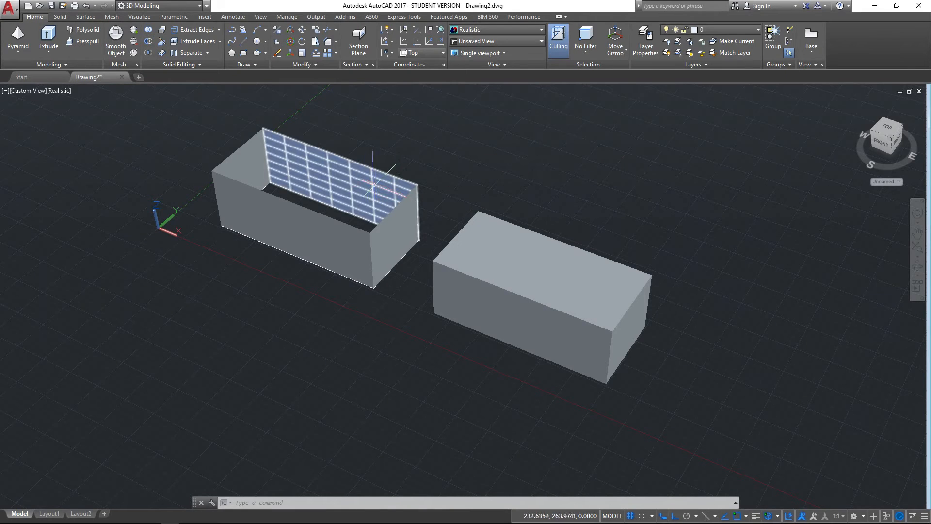
- Erase the open walls and convert the left rectangle outline into a flat region
click(321, 172)
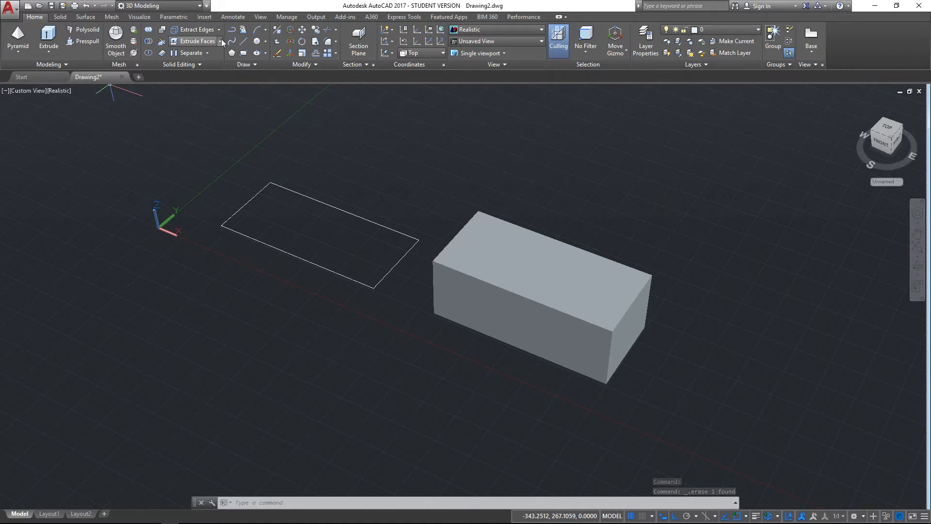
click(244, 64)
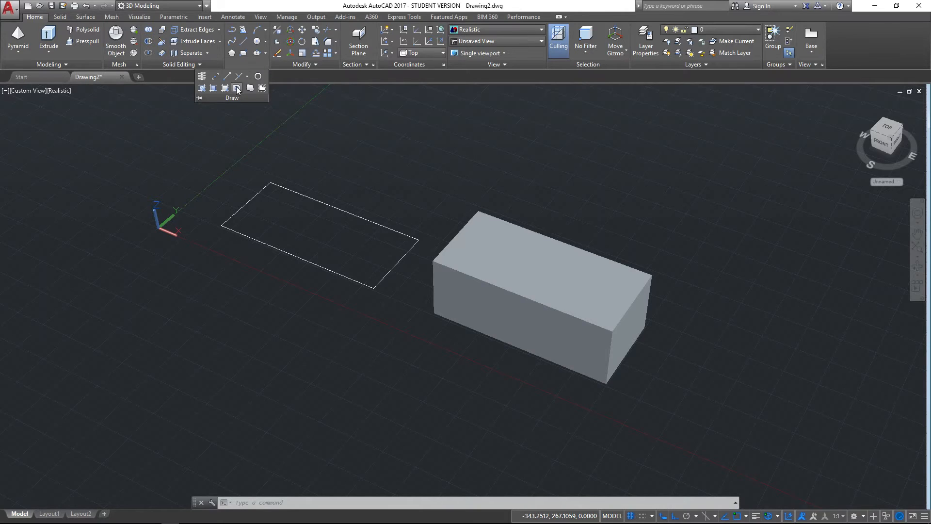
click(236, 88)
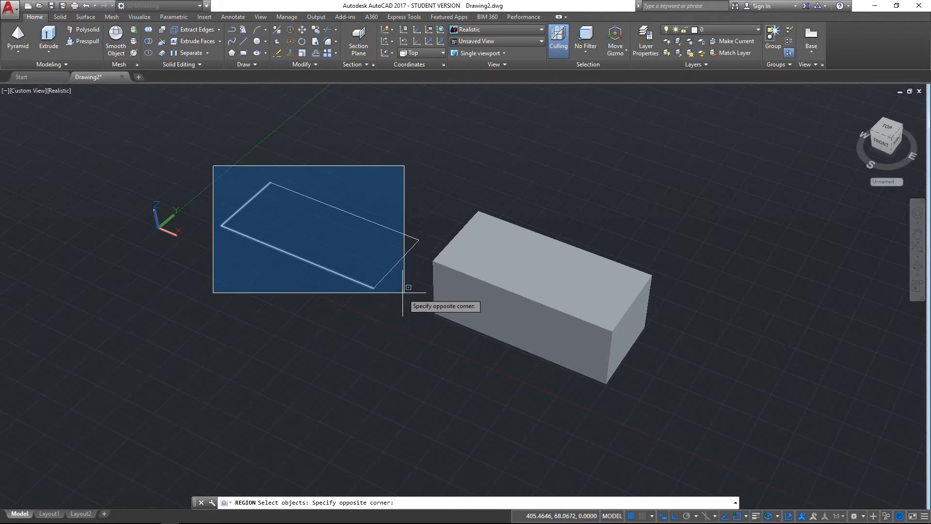
mouse_move(428, 291)
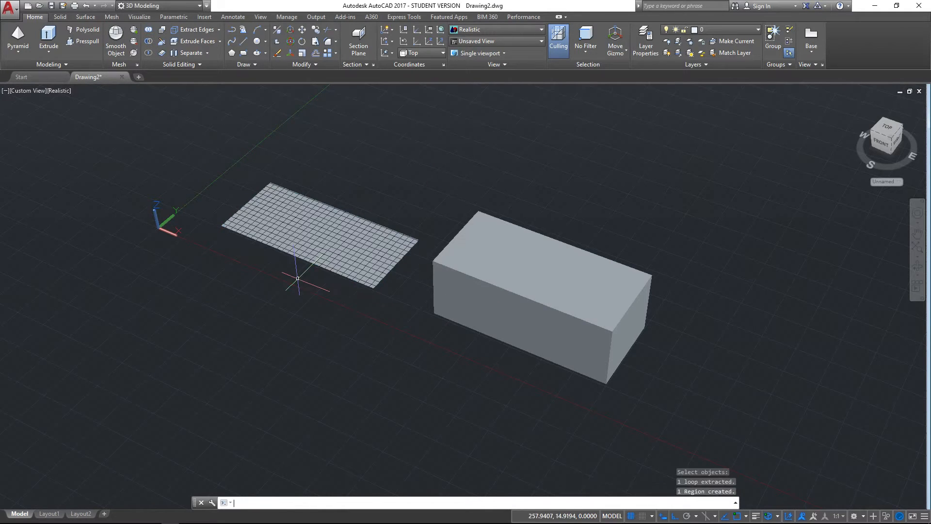
click(318, 226)
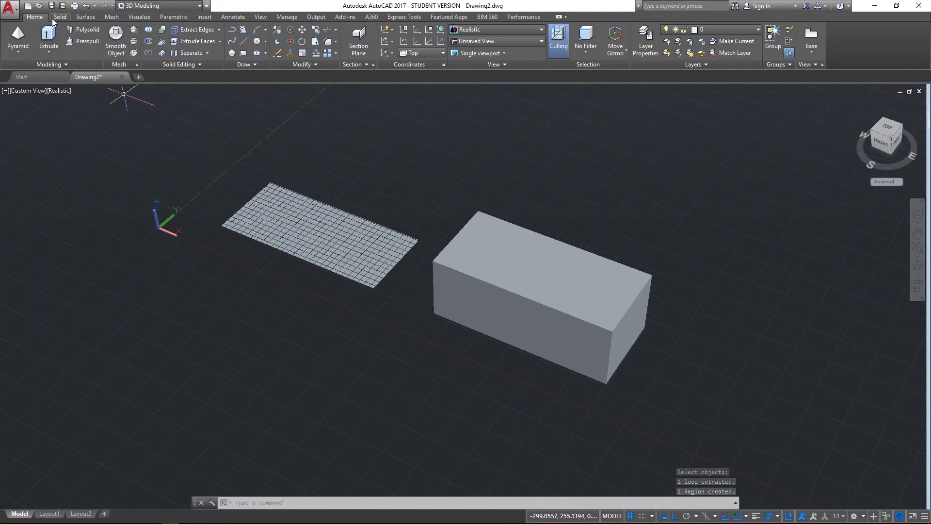
click(48, 38)
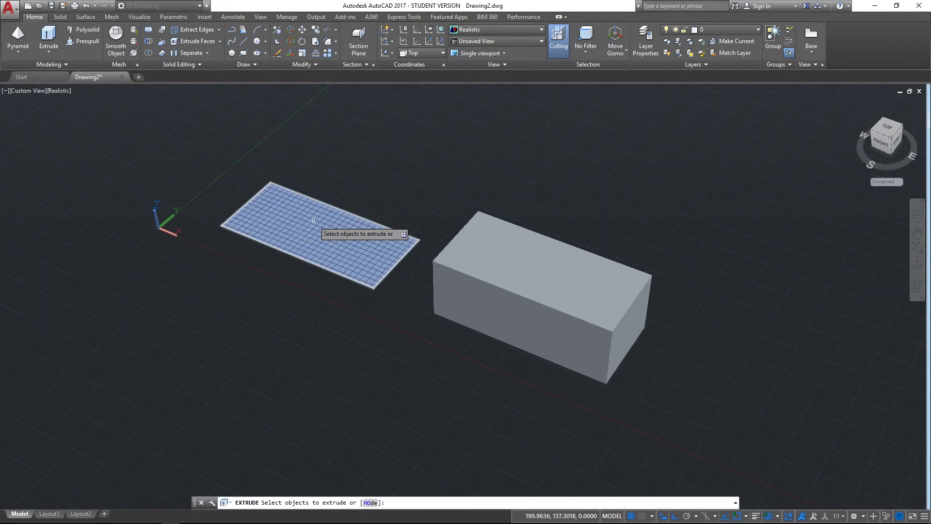
click(308, 229)
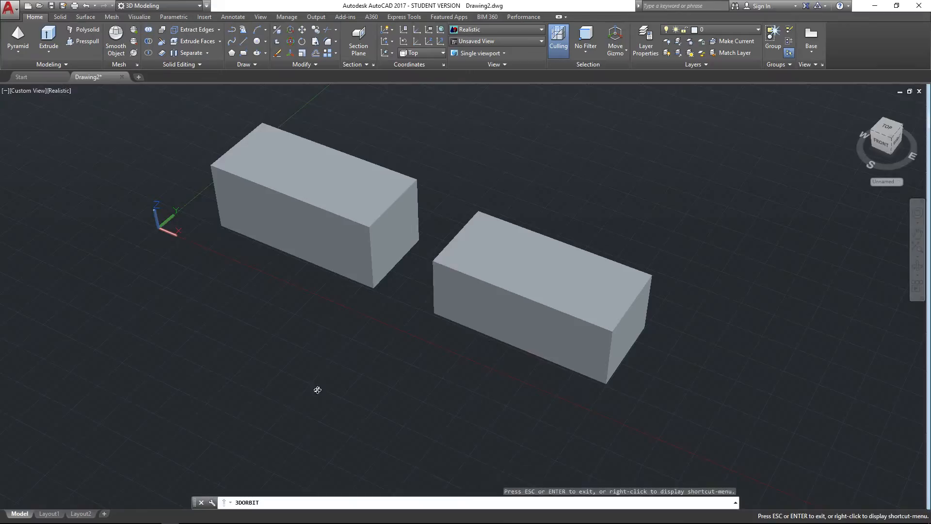
drag(317, 390, 412, 336)
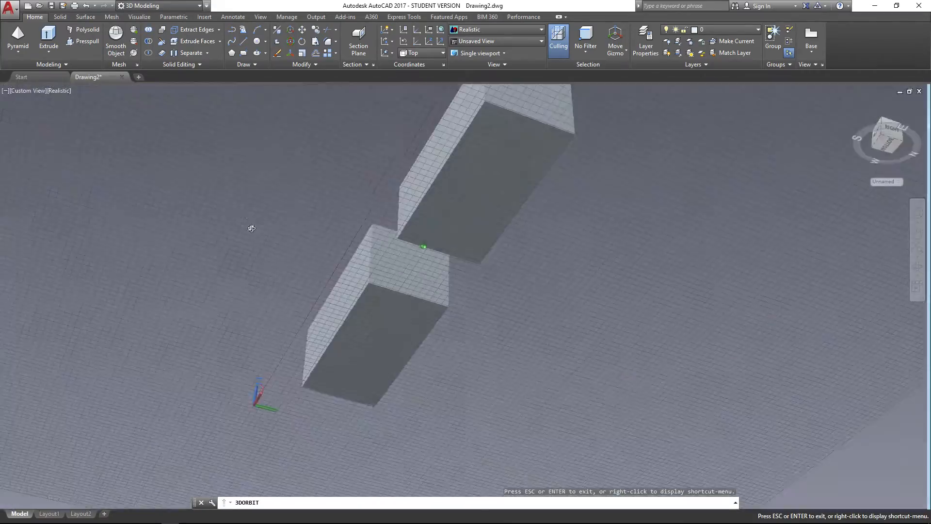
drag(251, 228, 438, 309)
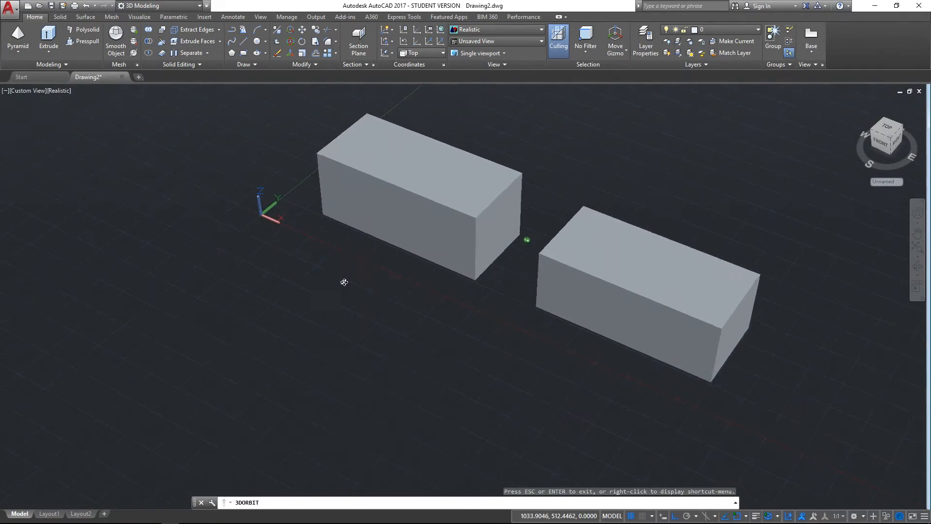
drag(344, 282, 475, 190)
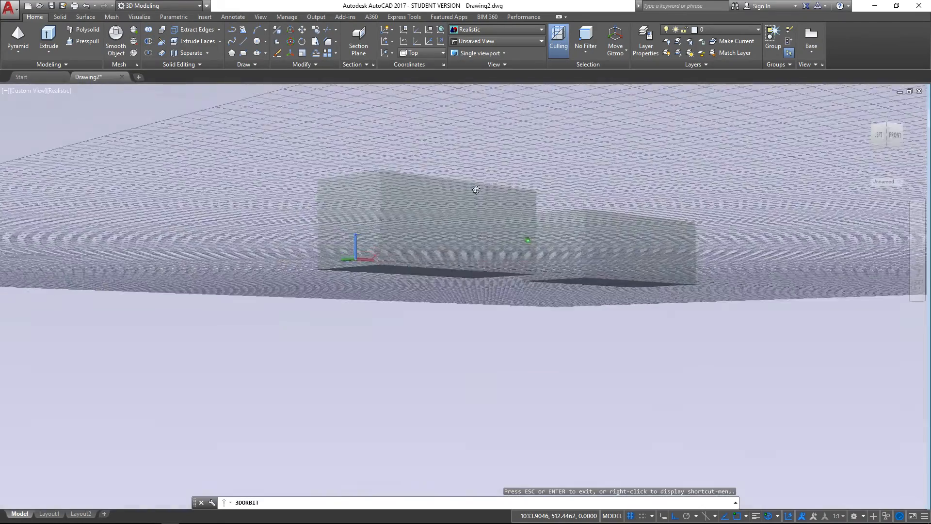
drag(476, 190, 307, 235)
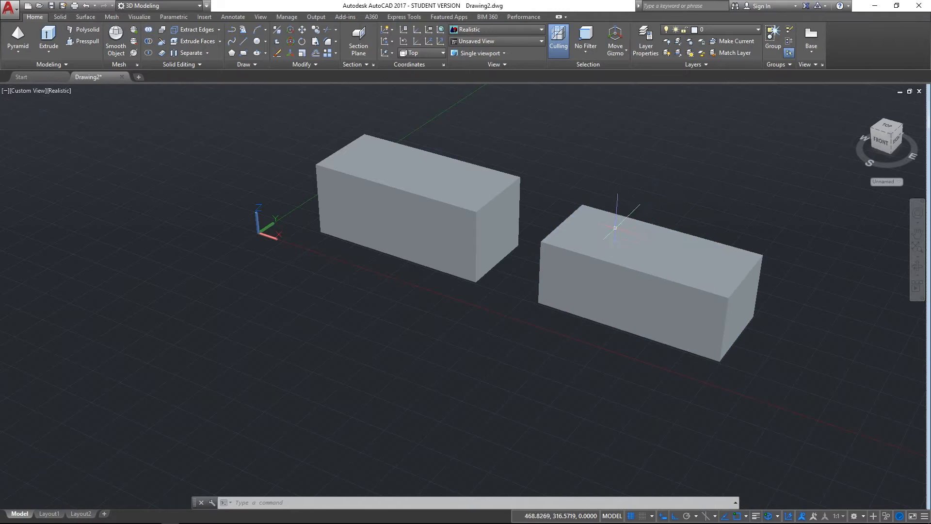
- Extrude the right cuboid's far end face into a short block and delete the original long cuboid
click(647, 279)
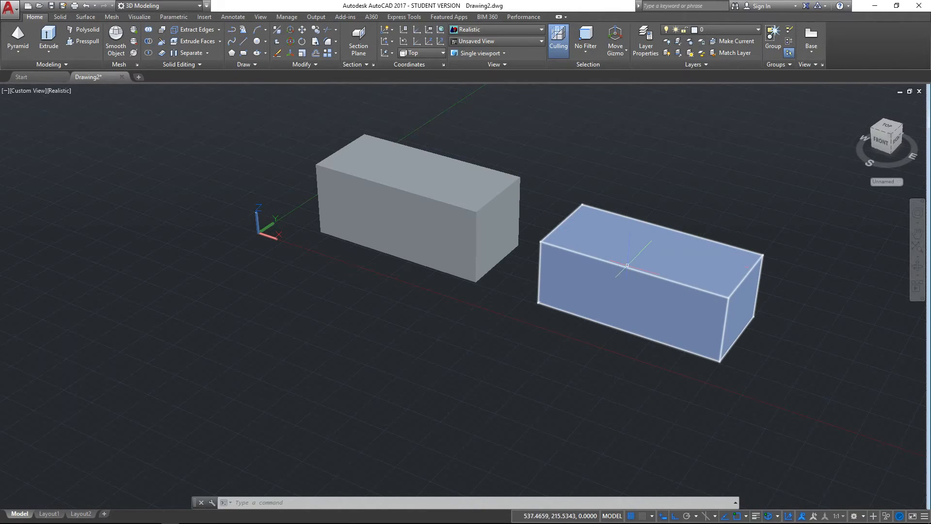
mouse_move(646, 227)
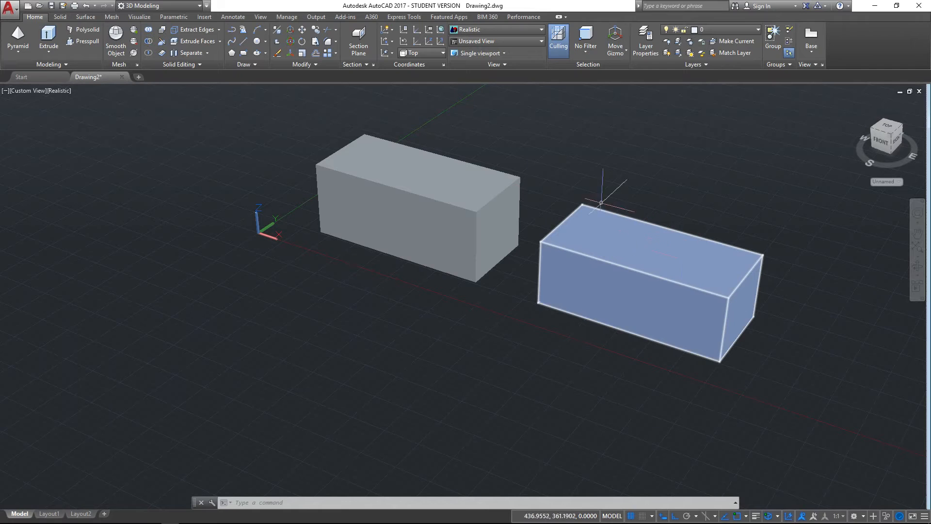
mouse_move(523, 246)
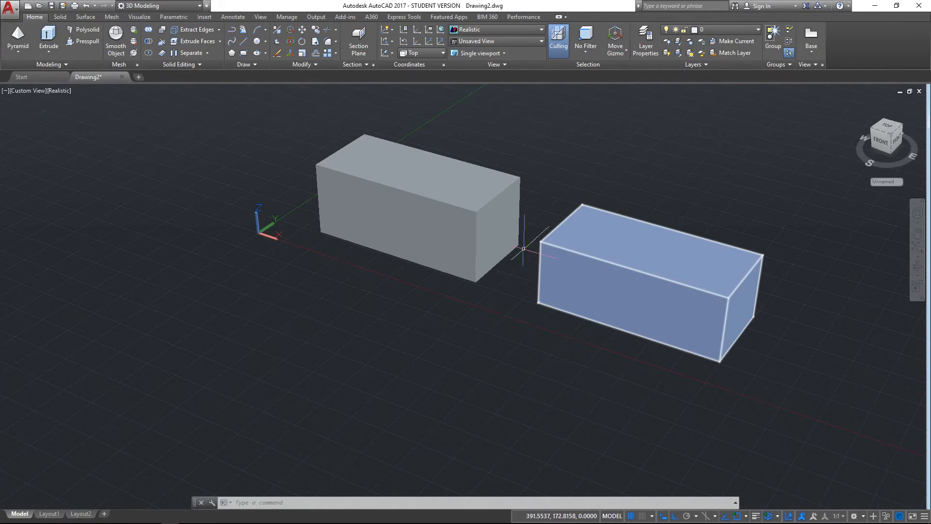
click(48, 41)
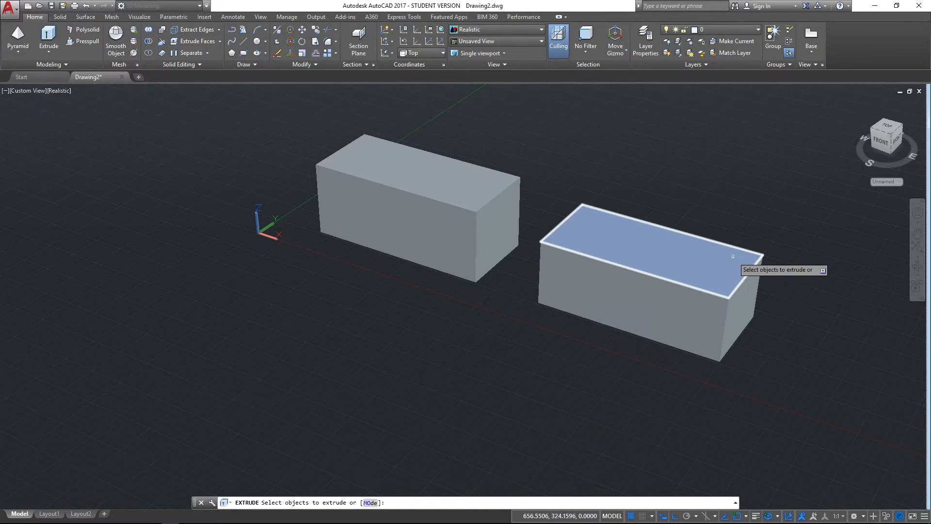
mouse_move(745, 302)
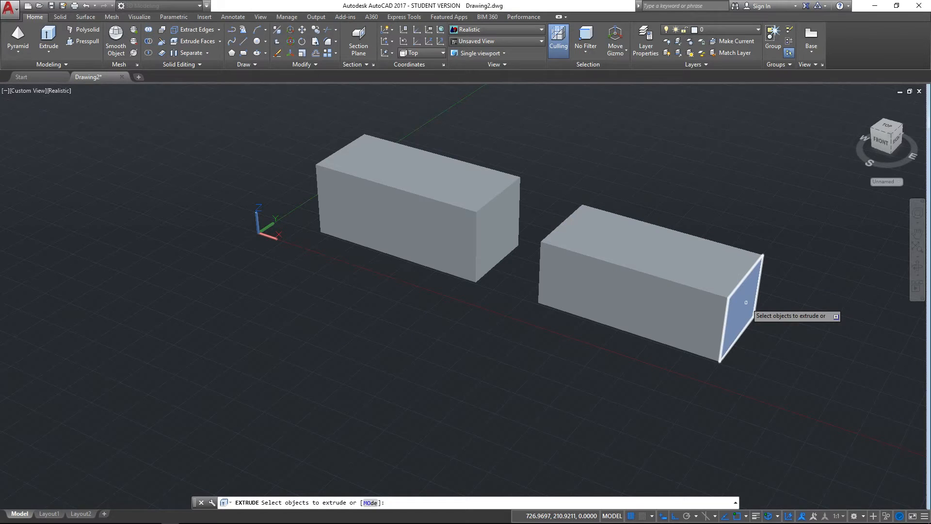
click(736, 303)
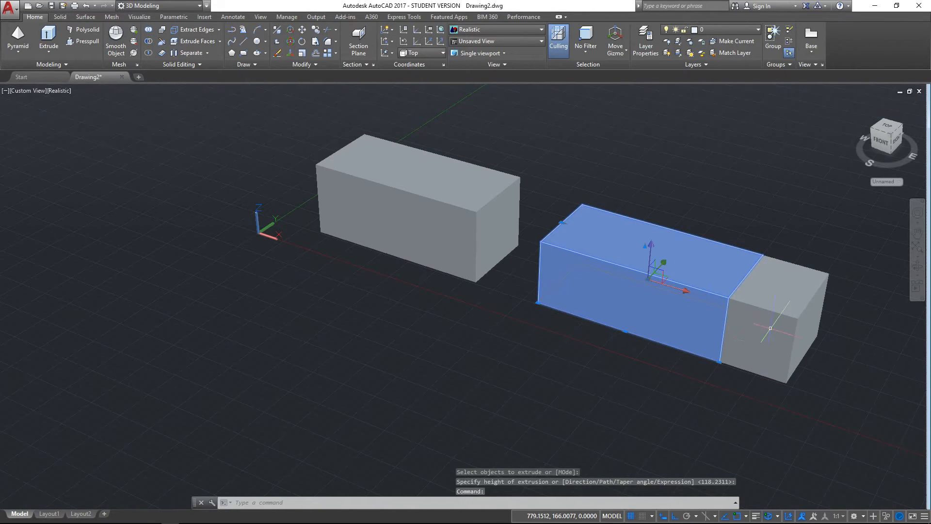
key(Escape)
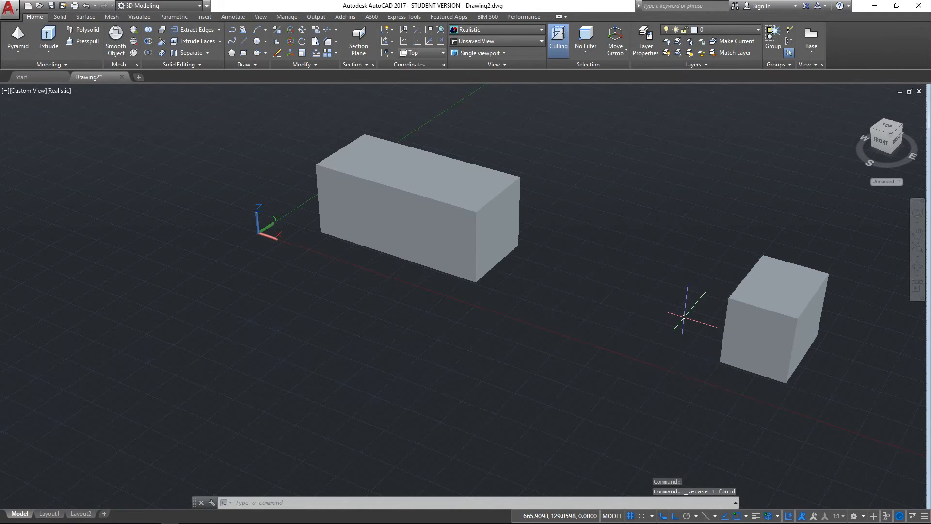
mouse_move(715, 406)
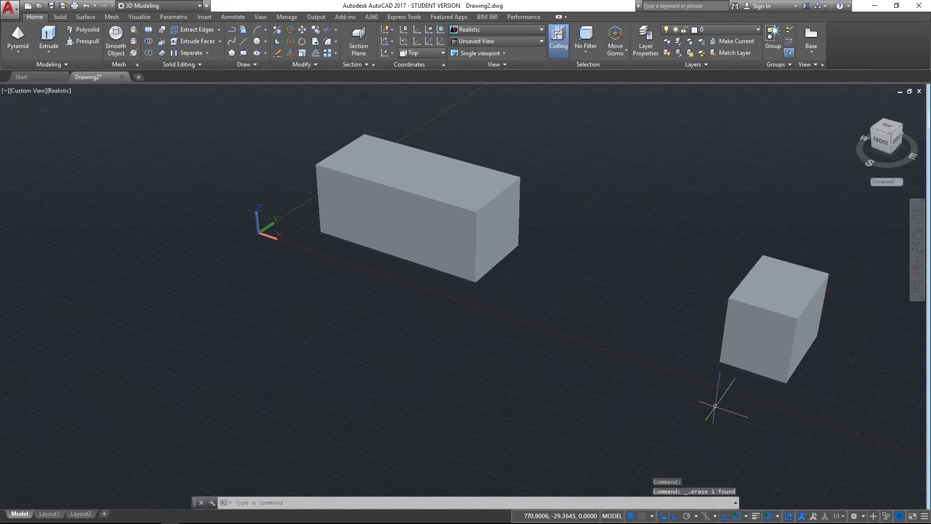
click(767, 321)
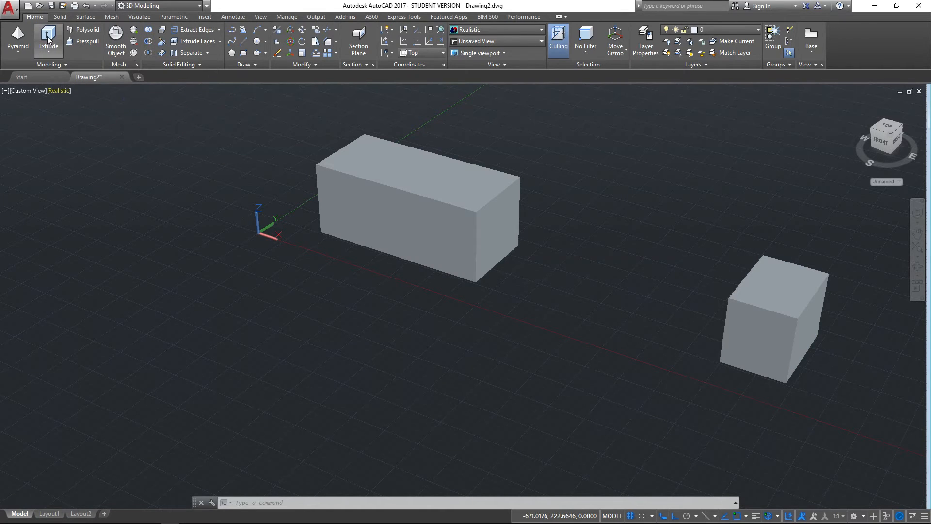
- Extrude the left cuboid's end face with a 15-degree taper angle
click(416, 208)
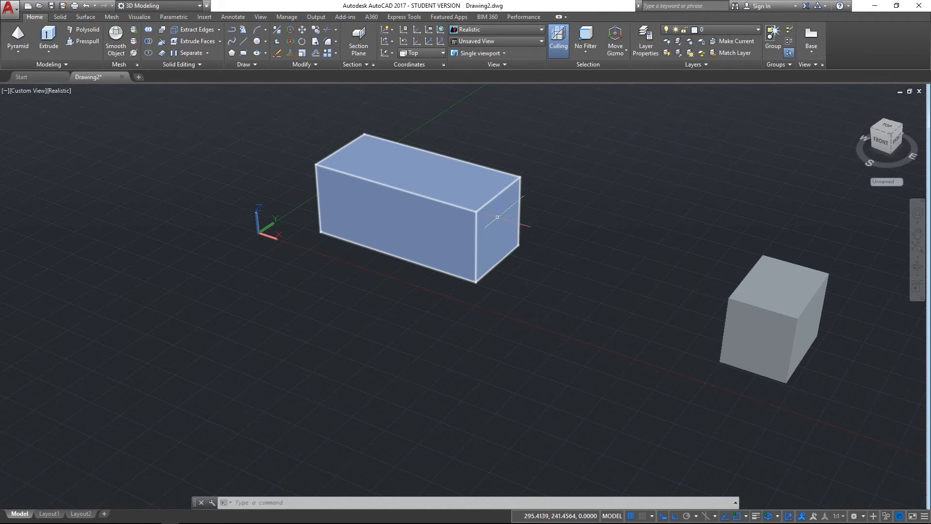
mouse_move(214, 149)
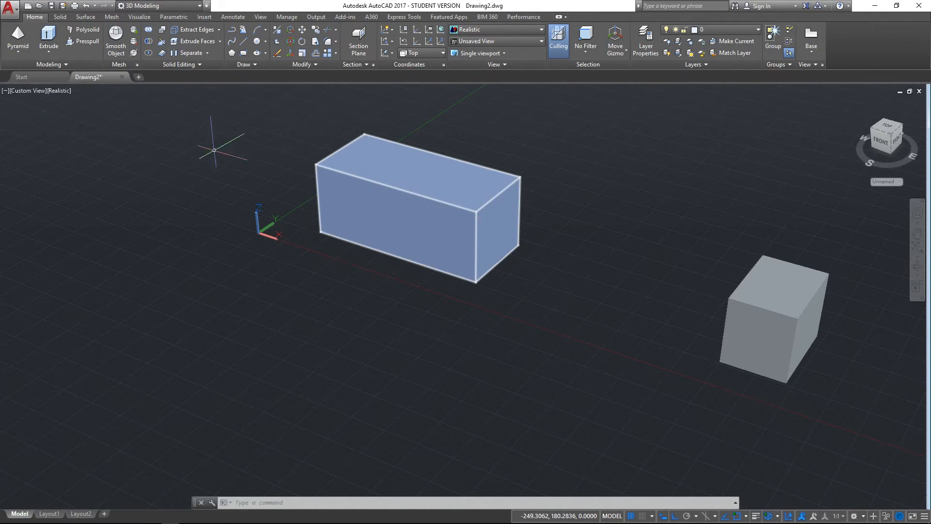
click(48, 38)
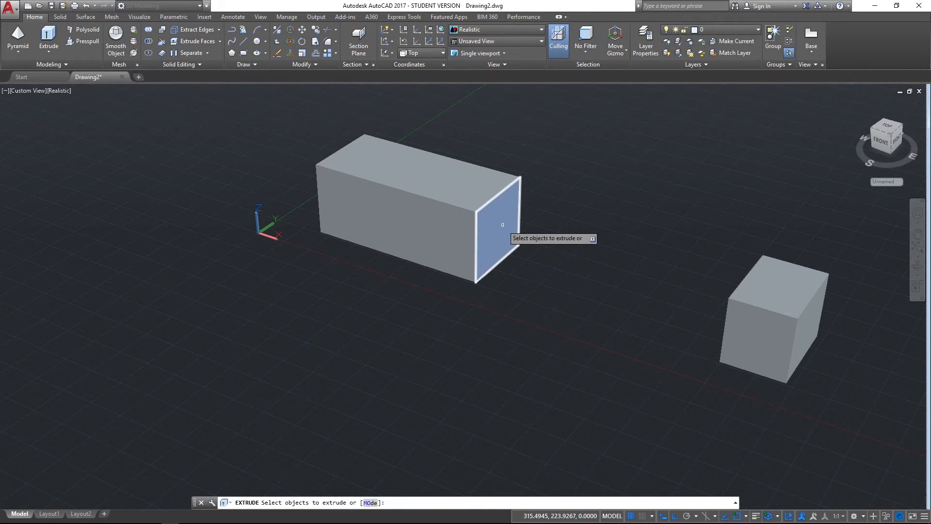
click(499, 224)
text(T)
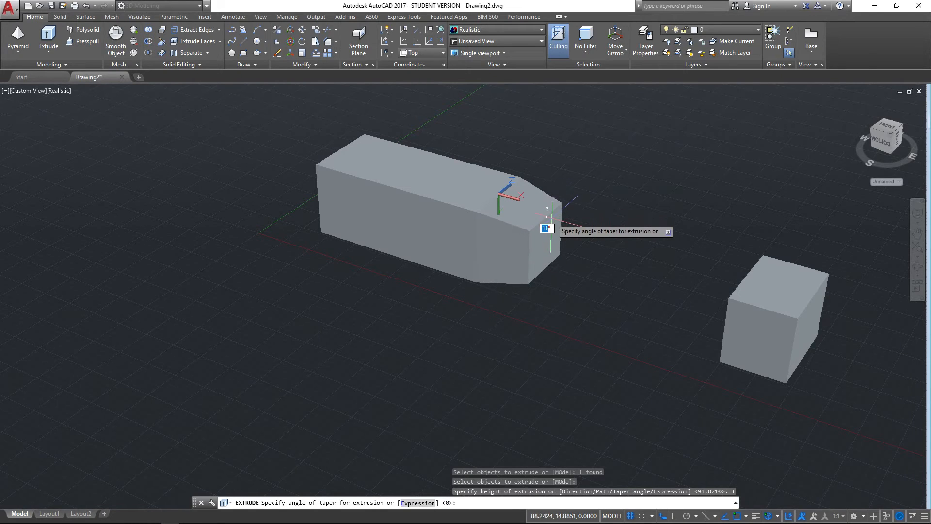
text(15)
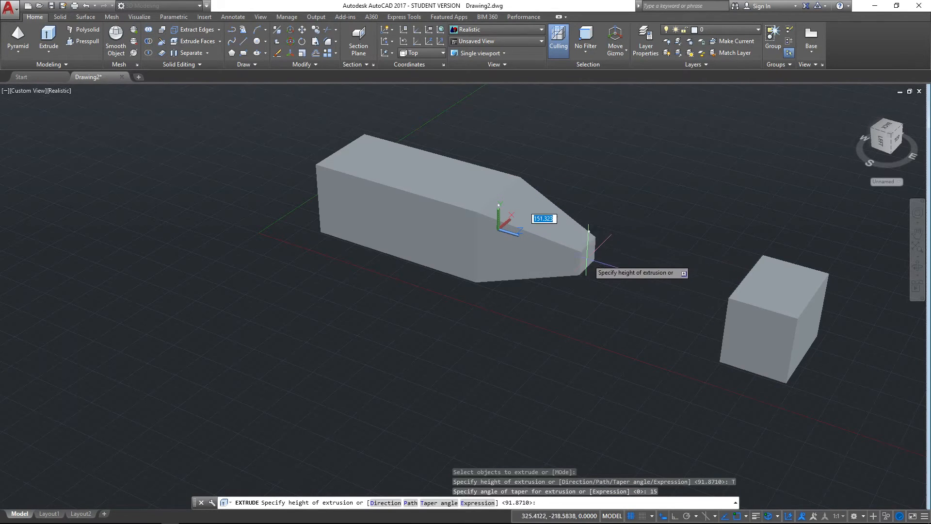
mouse_move(657, 253)
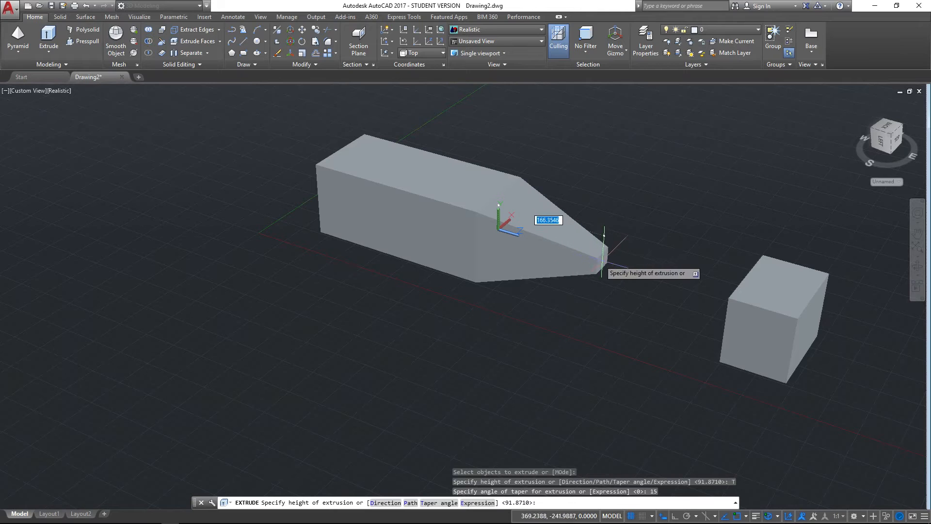
mouse_move(567, 226)
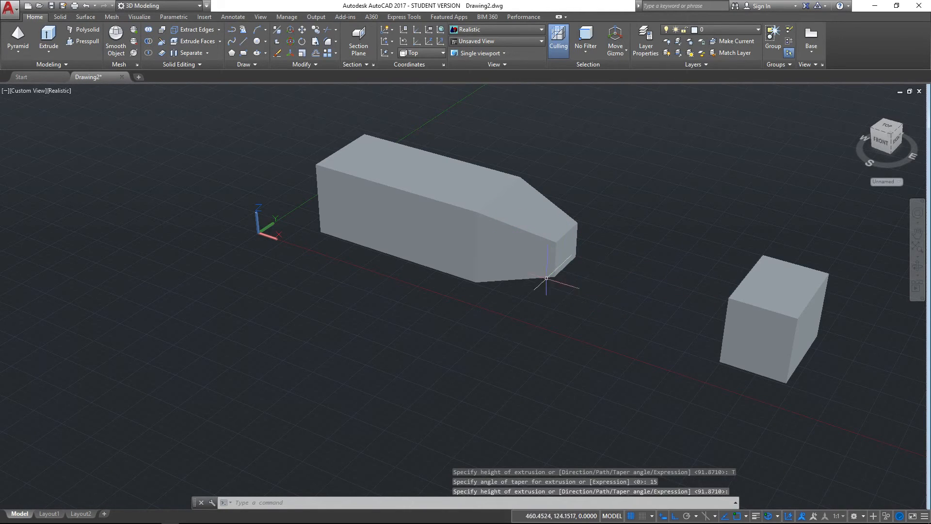
mouse_move(509, 254)
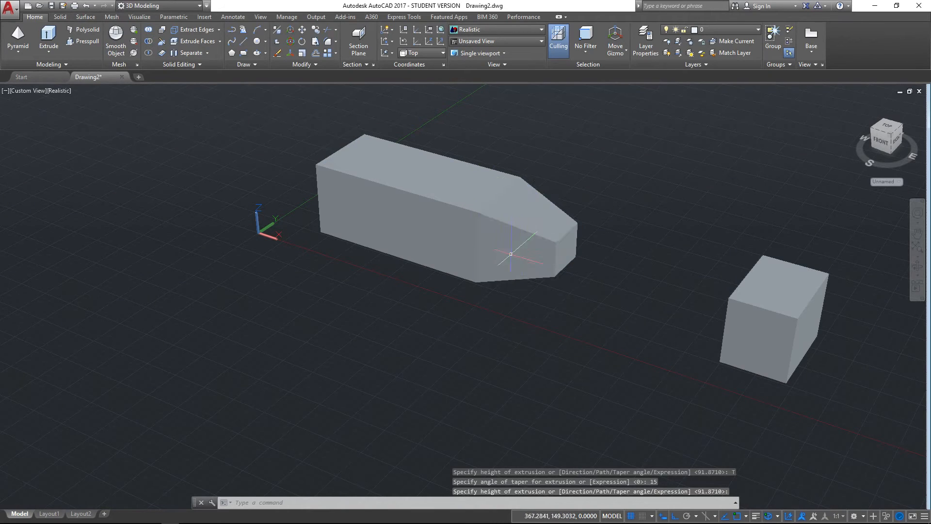
mouse_move(609, 257)
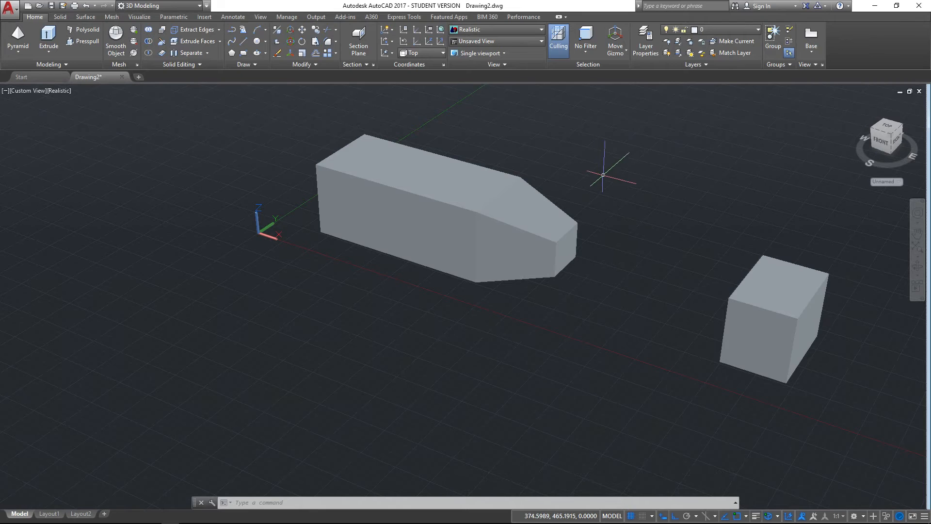
mouse_move(181, 153)
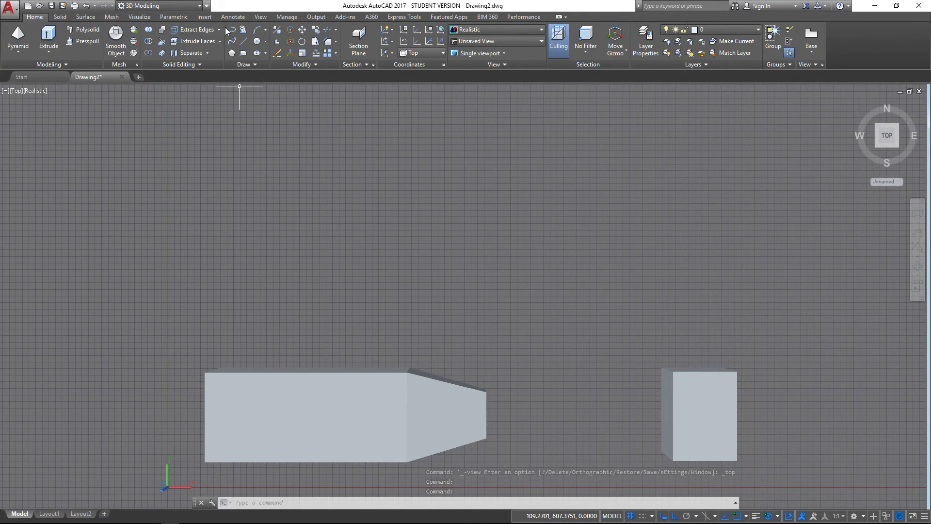
- Begin a closed C-shaped polyline profile above the tapered block
click(232, 30)
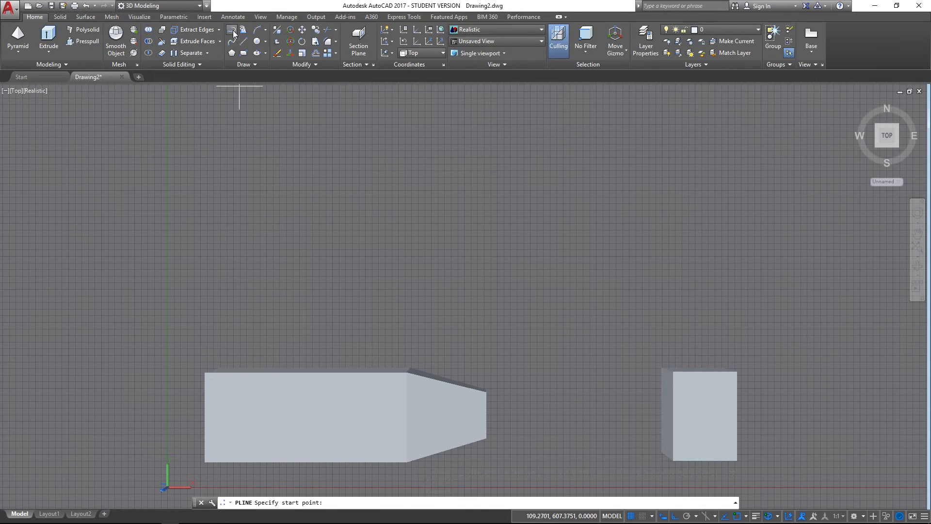
mouse_move(392, 181)
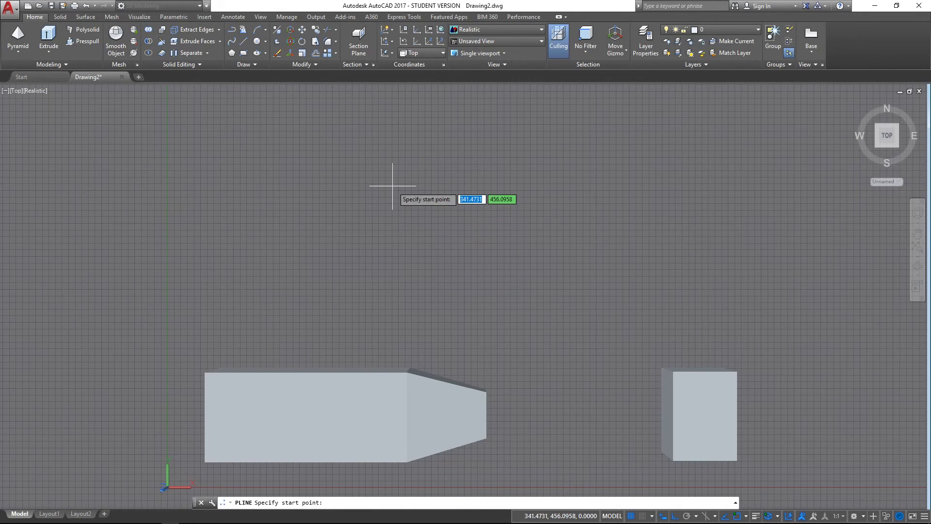
mouse_move(388, 282)
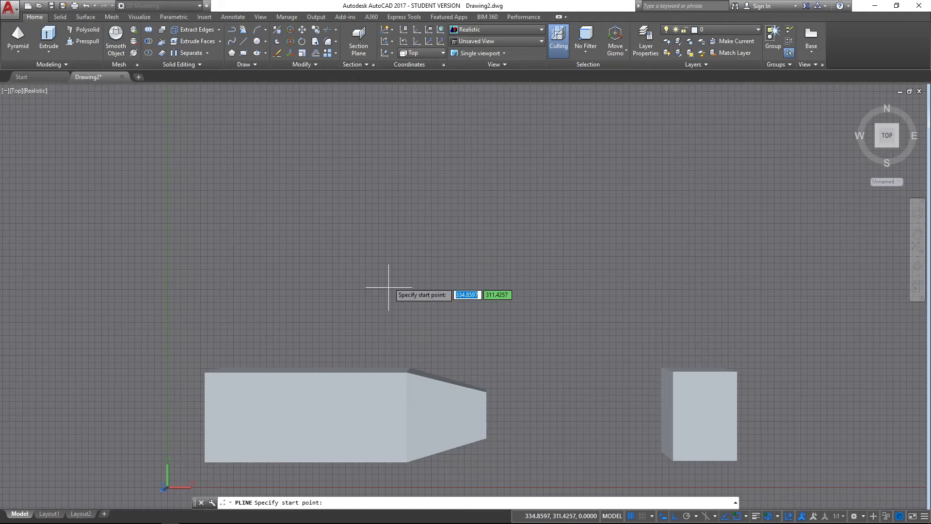
click(389, 287)
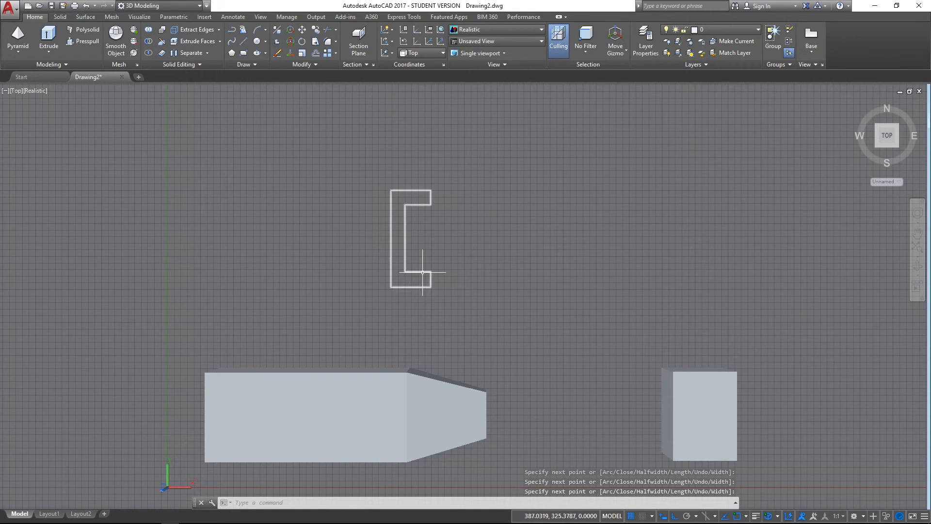
mouse_move(454, 298)
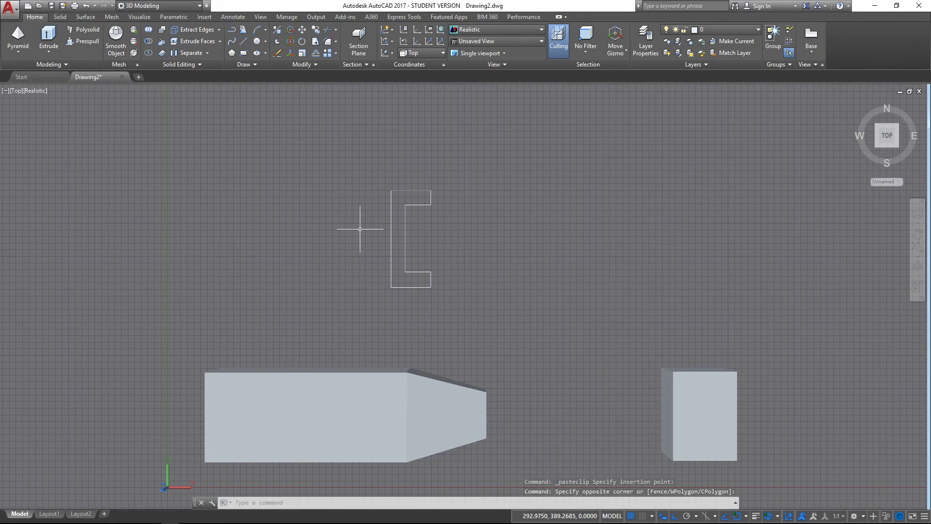
- Copy the C-shaped profile to the right and switch to the SE Isometric view
click(411, 237)
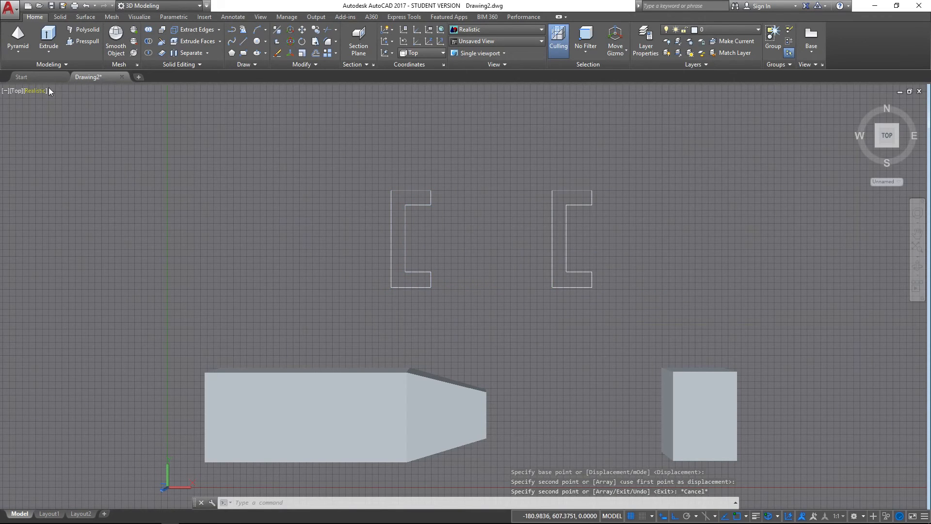
click(16, 90)
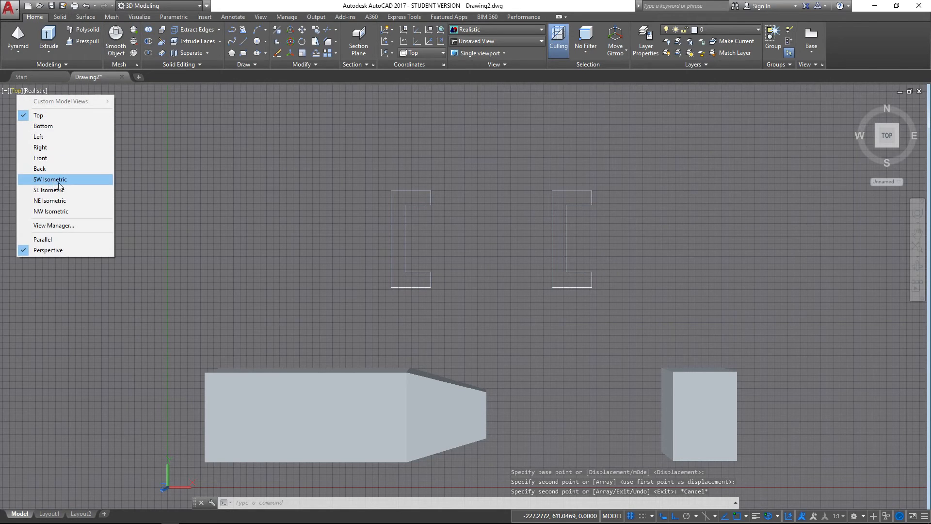
click(48, 189)
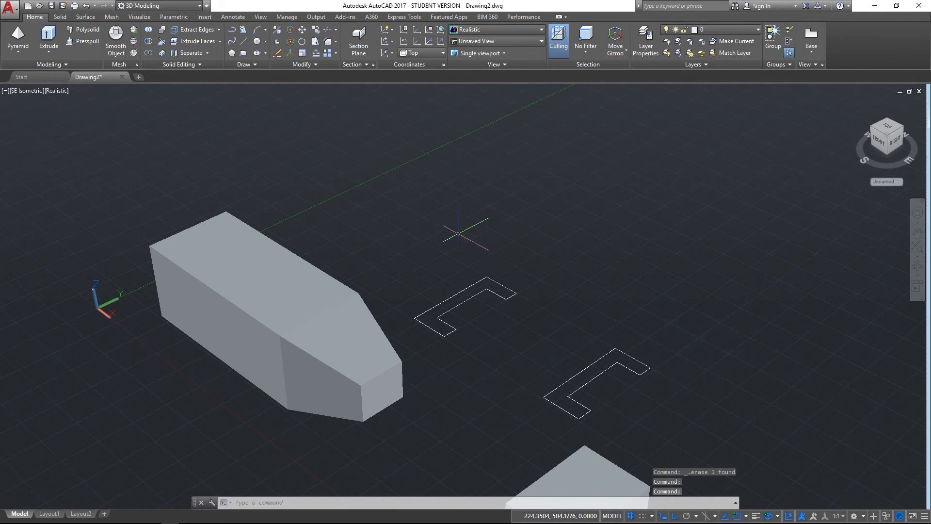
- Revolve the first C profile 360° about its edge endpoints into a wheel-and-axle solid
click(48, 39)
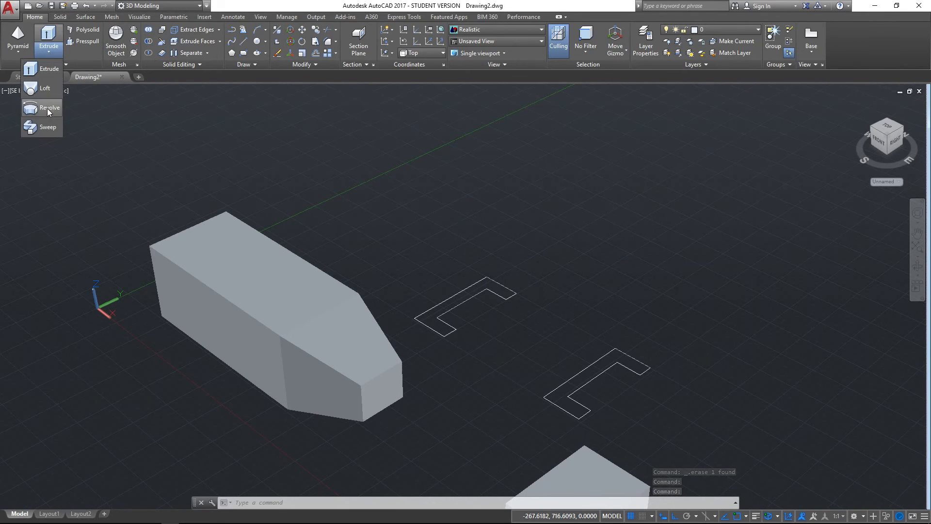
click(50, 108)
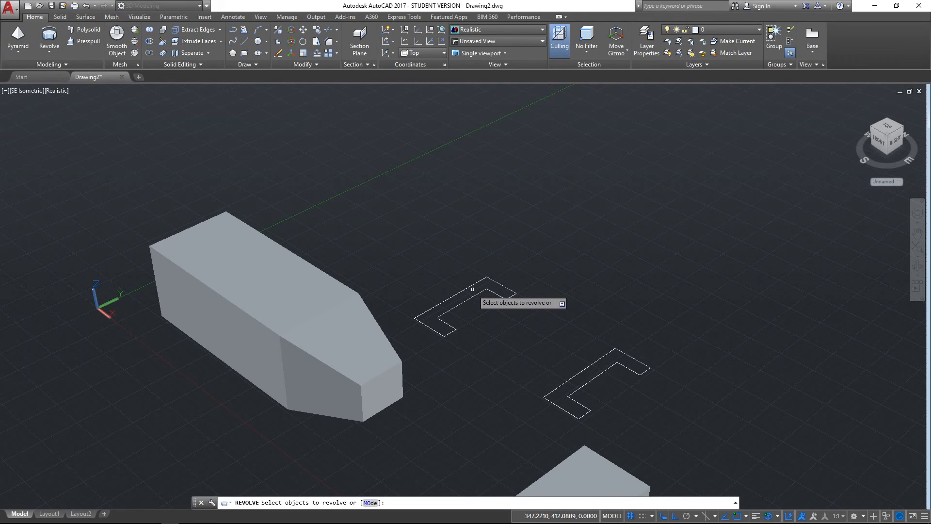
click(463, 300)
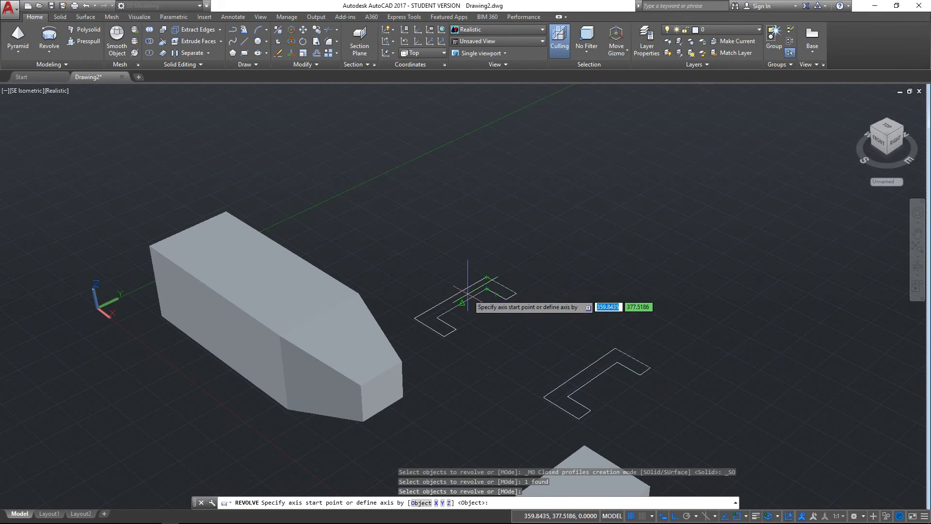
mouse_move(413, 319)
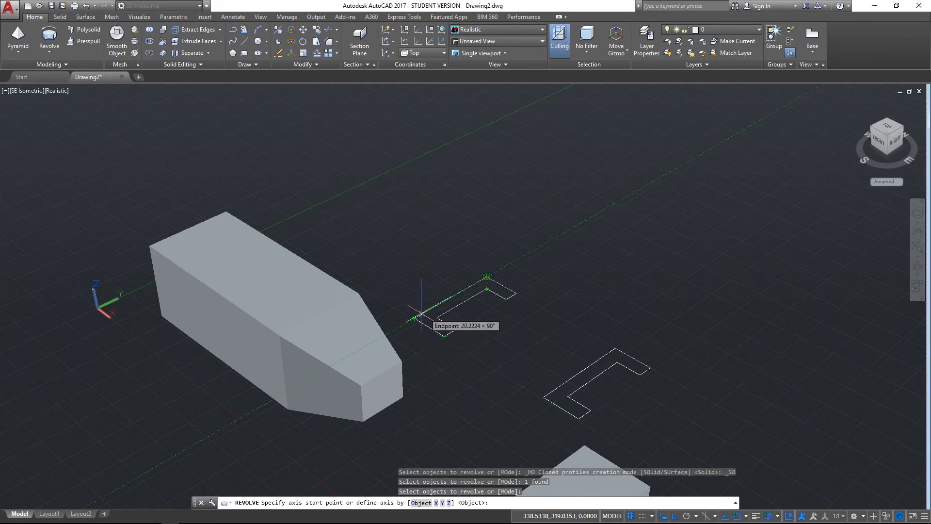
click(422, 315)
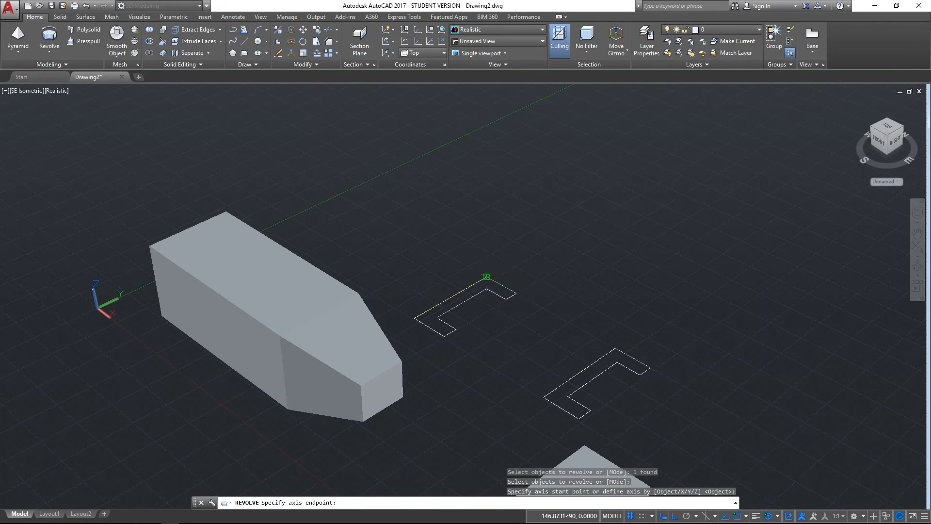
click(486, 277)
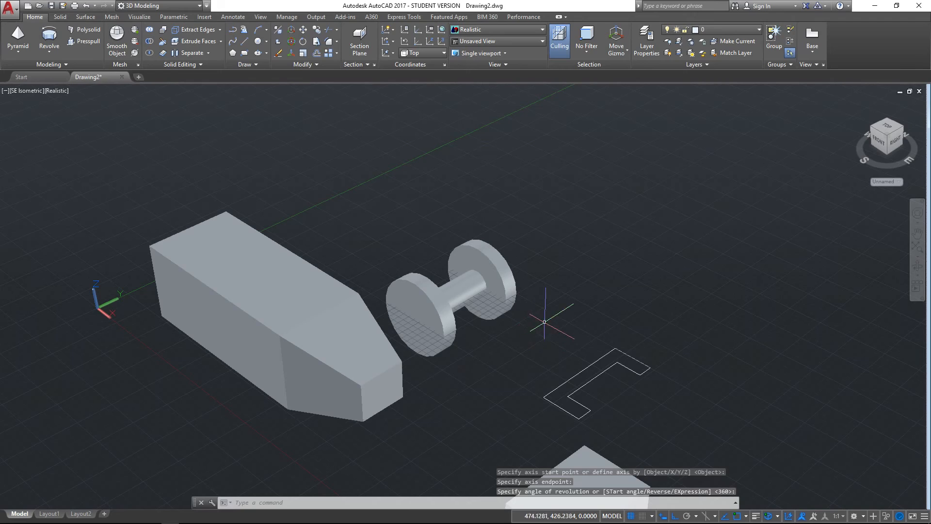
drag(544, 321, 551, 319)
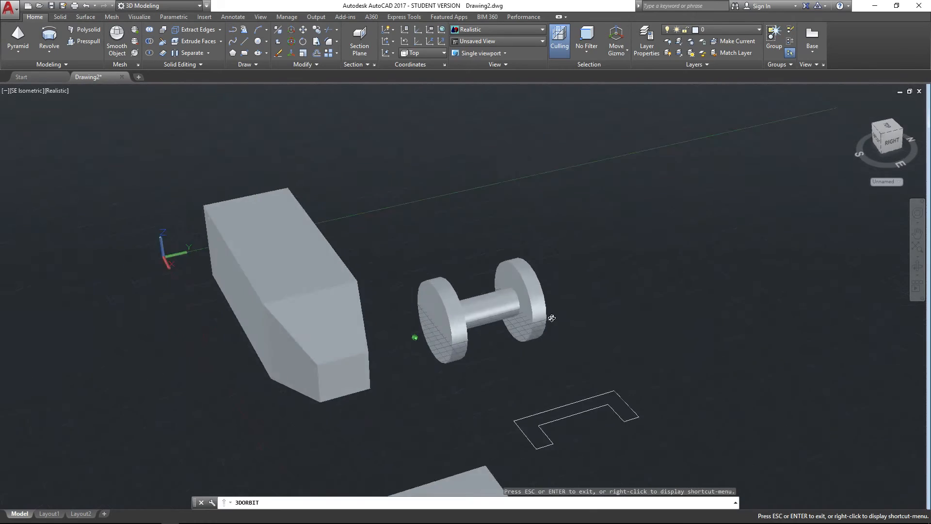
drag(551, 318, 653, 319)
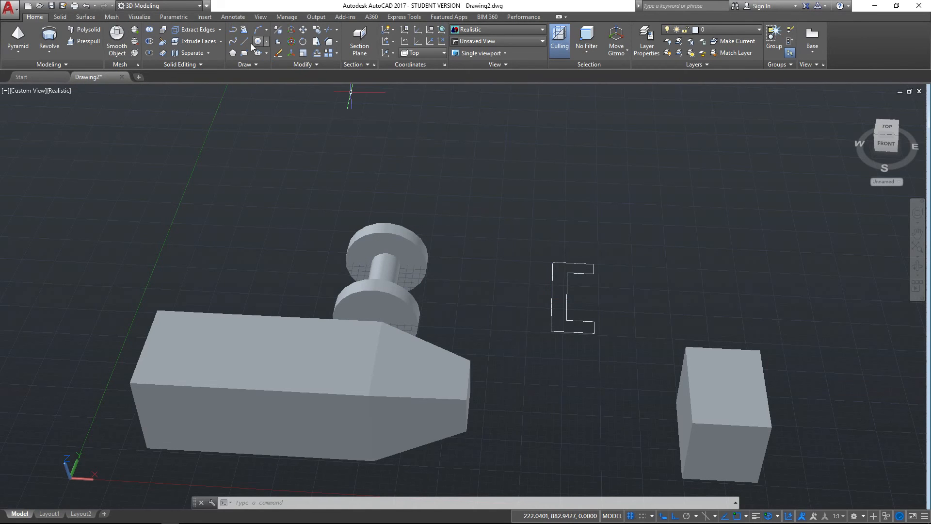
- In Top view, draw a vertical axis line just left of the second C profile
click(28, 91)
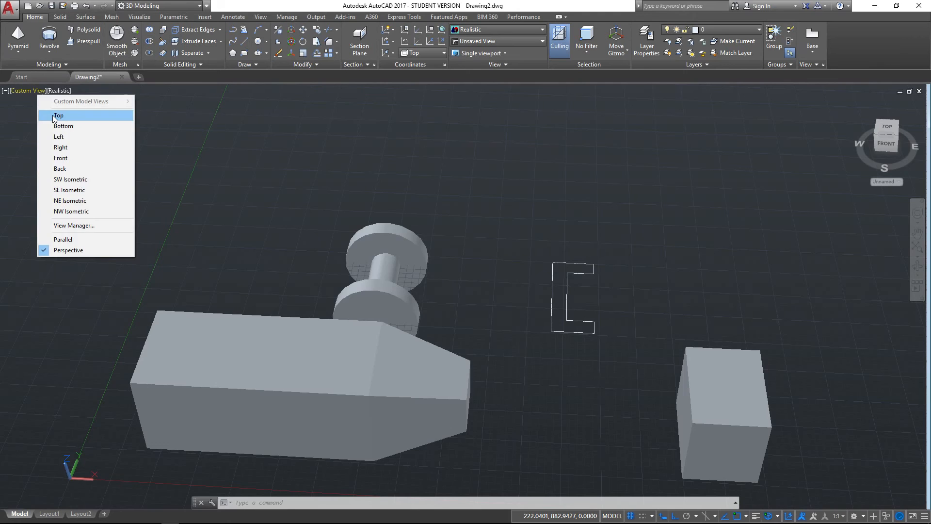
click(58, 116)
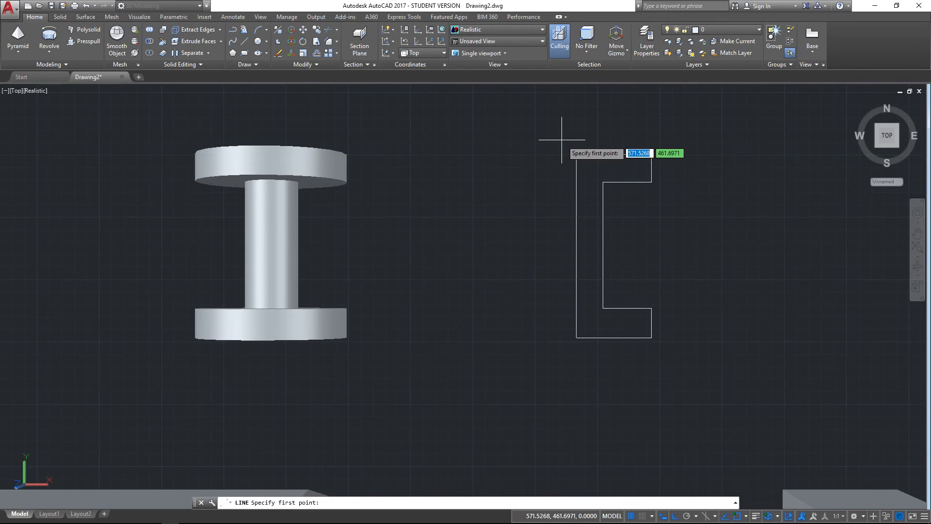
click(562, 135)
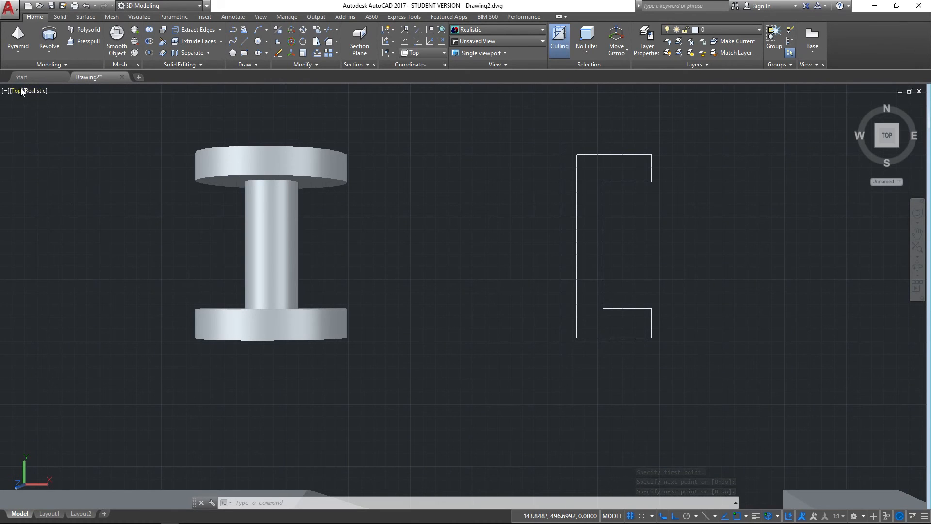
click(16, 90)
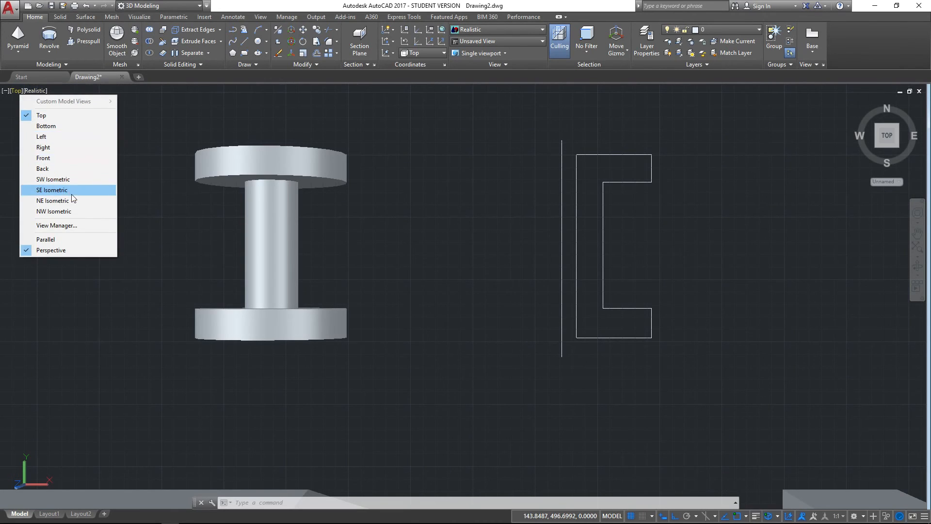
- Revolve the second C-shaped profile about the vertical line's endpoints into a wheel-and-axle solid with a centre hole
click(51, 189)
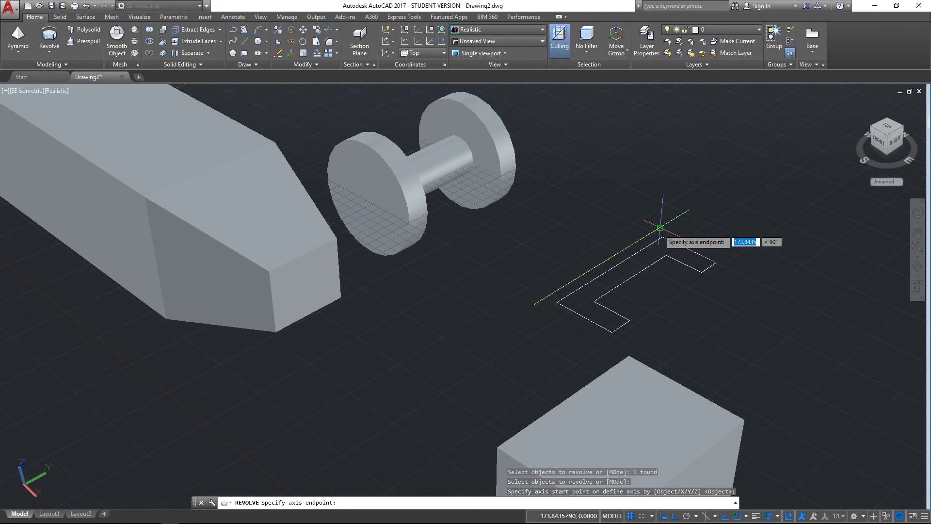
click(661, 227)
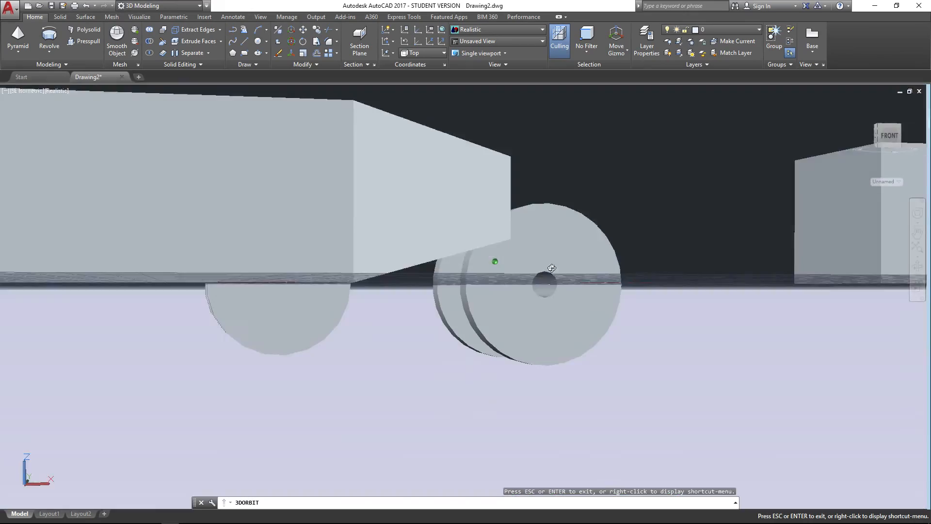
drag(551, 268, 492, 377)
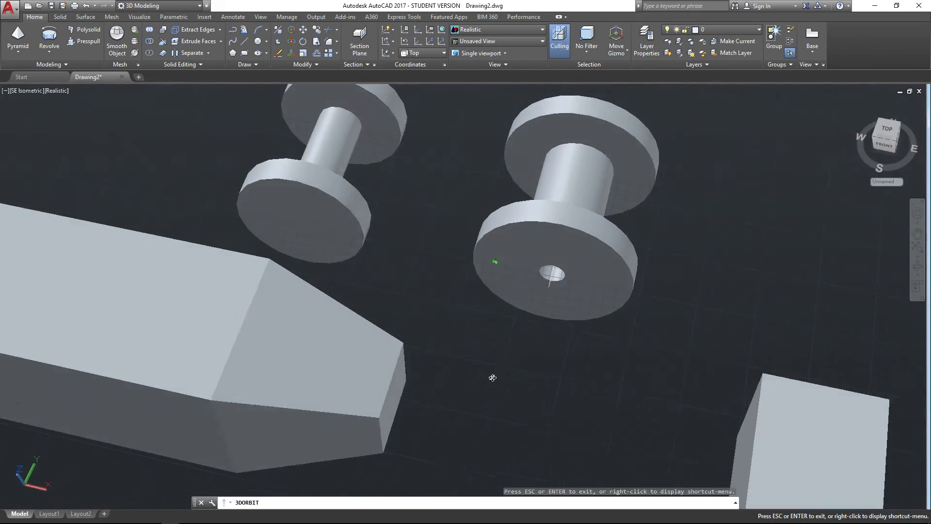
drag(492, 377, 646, 251)
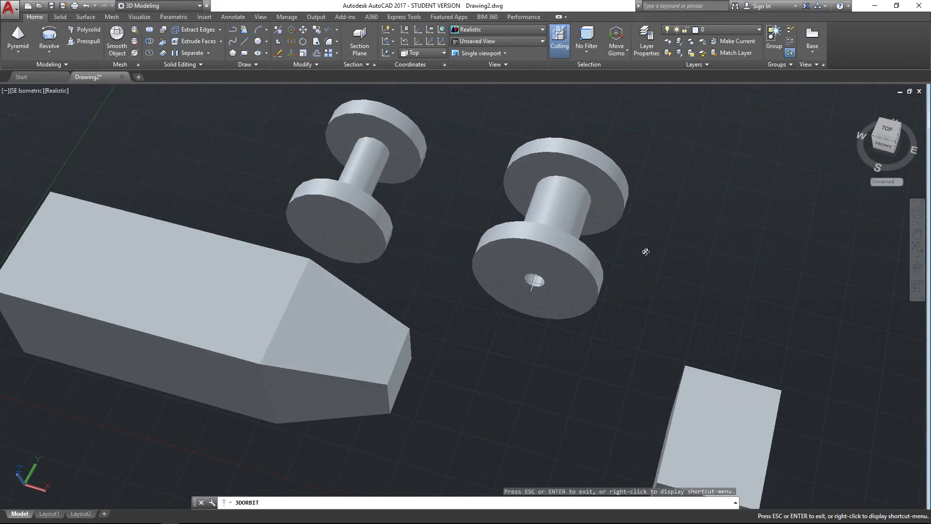
drag(646, 251, 460, 216)
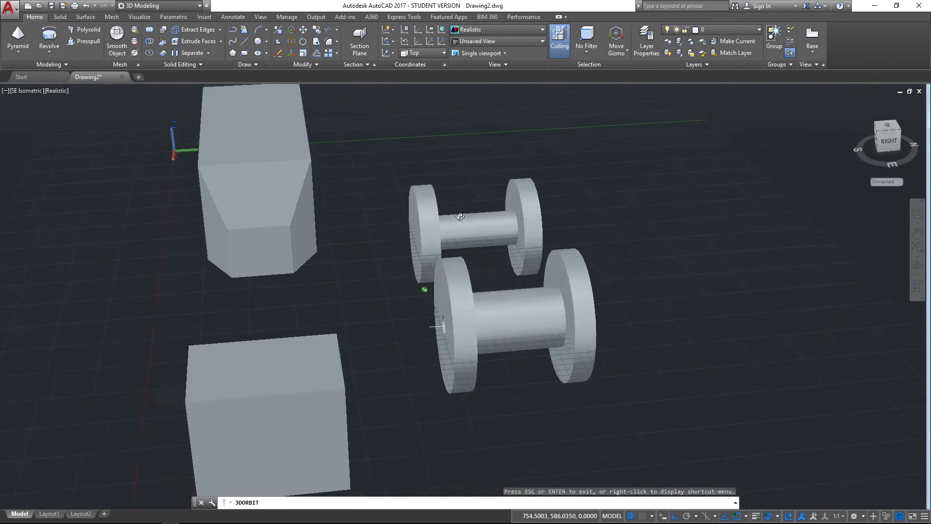
drag(460, 216, 552, 256)
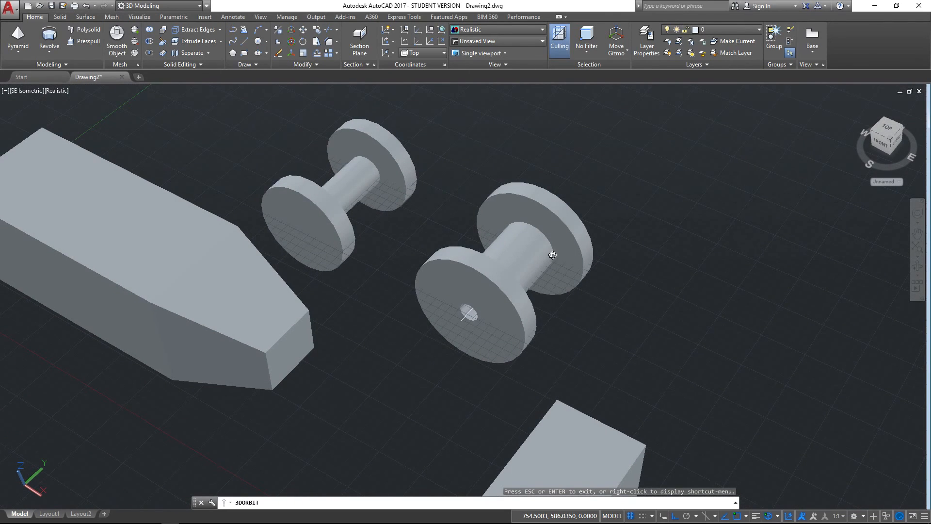
mouse_move(493, 192)
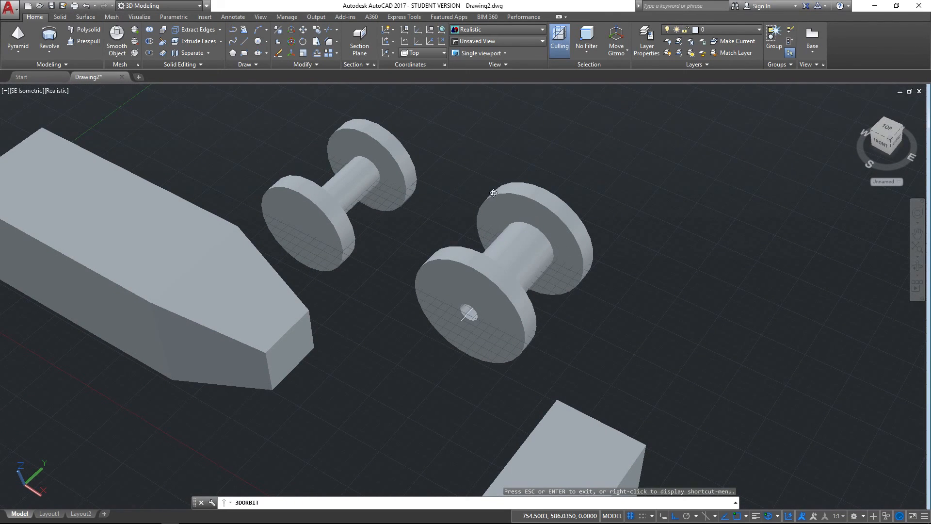
drag(493, 192, 437, 301)
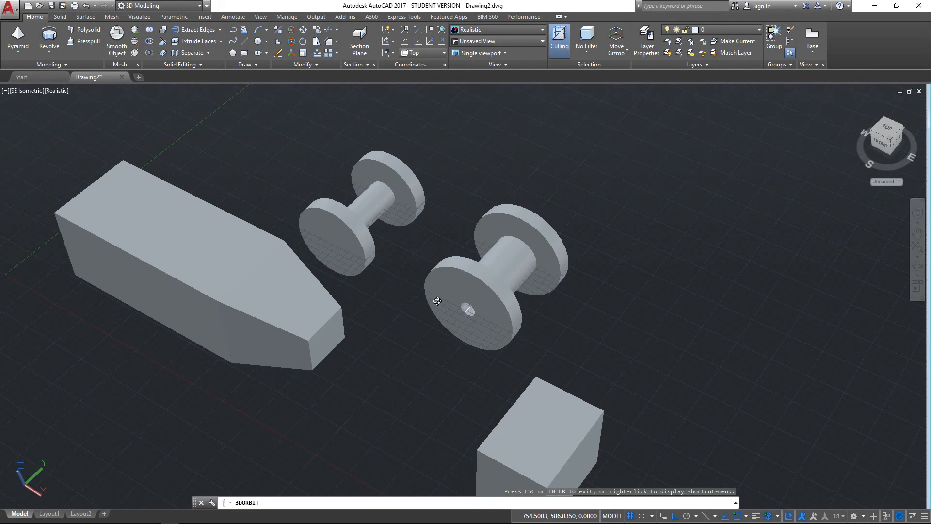
drag(436, 301, 434, 338)
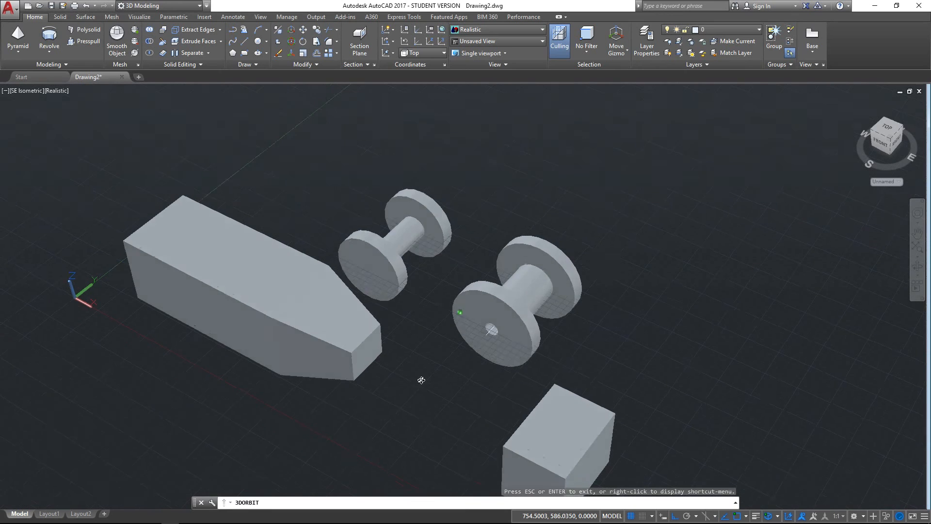
drag(421, 380, 552, 256)
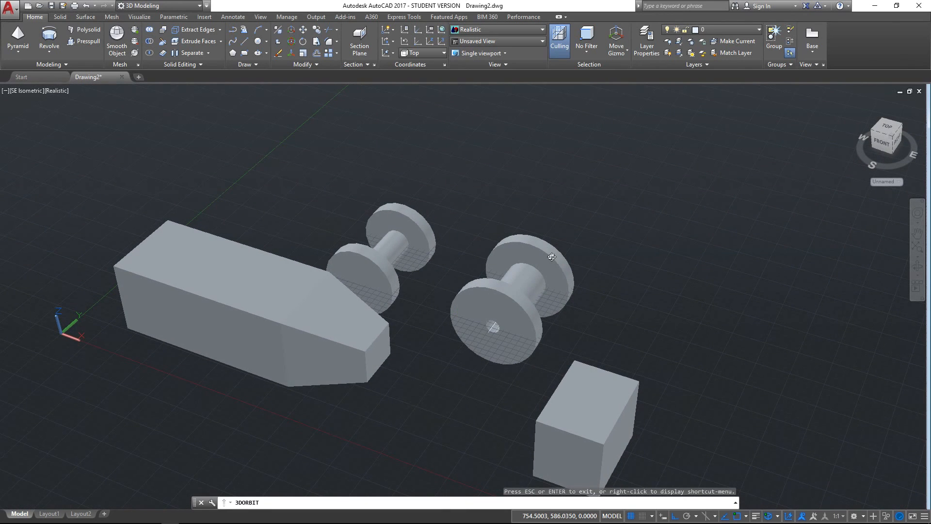